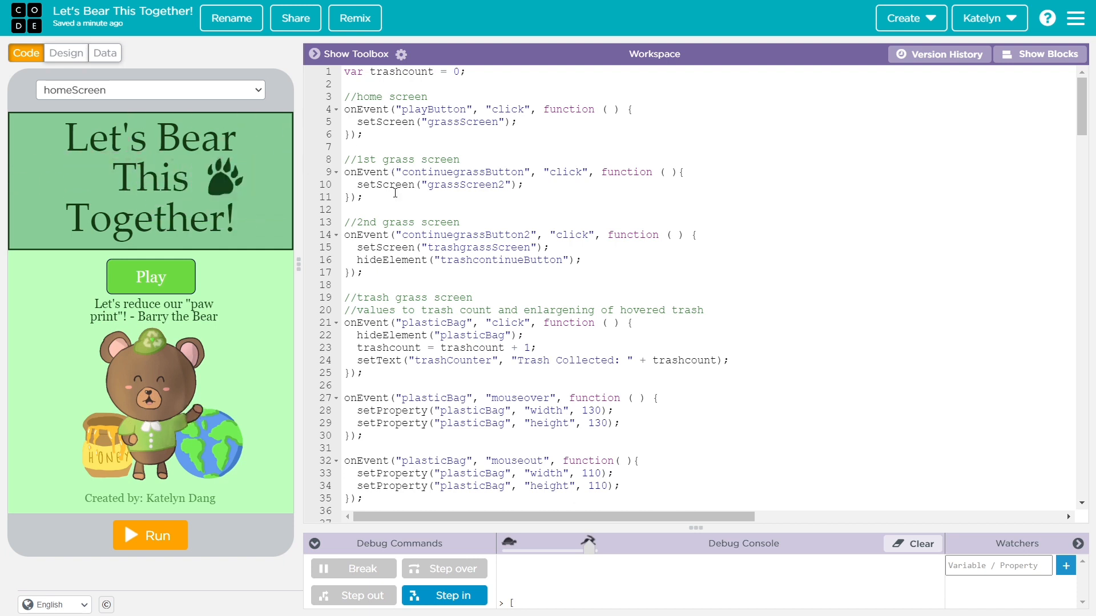
{"action": "mouse_move", "coordinate": [405, 189]}
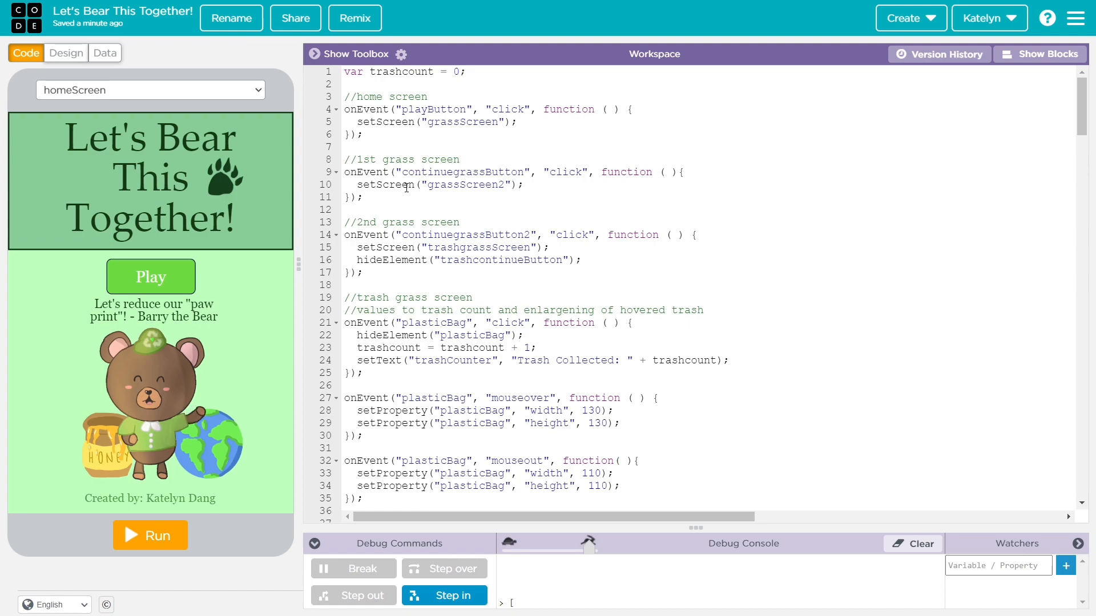
Step: Skim the app's code, then run it and start the game from the home screen
{"action": "scroll", "scroll_direction": "down", "scroll_amount": 3}
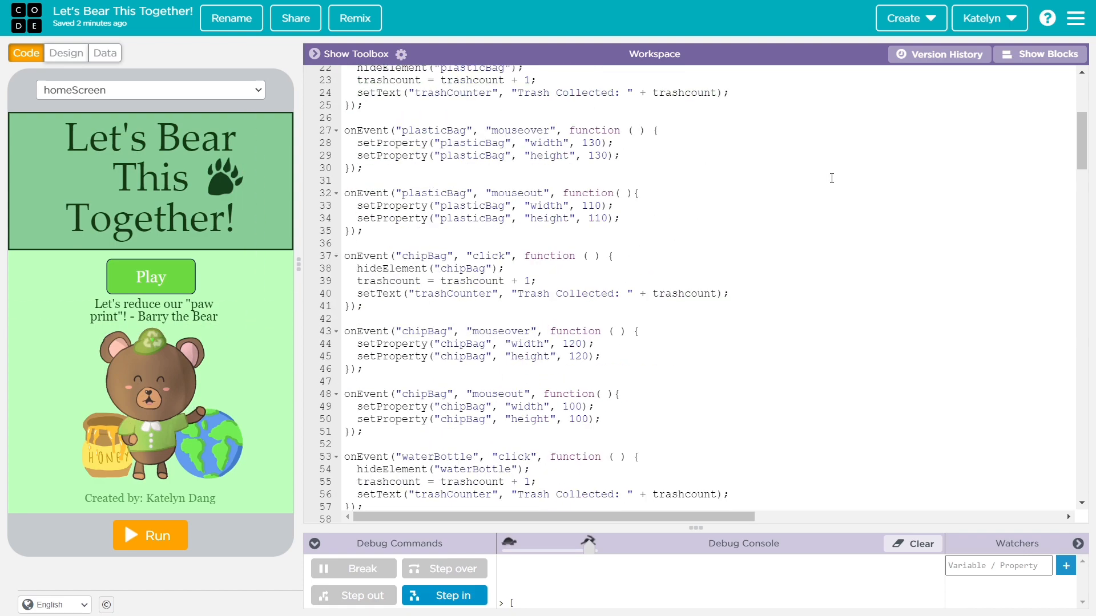
{"action": "scroll", "scroll_direction": "down", "scroll_amount": 3}
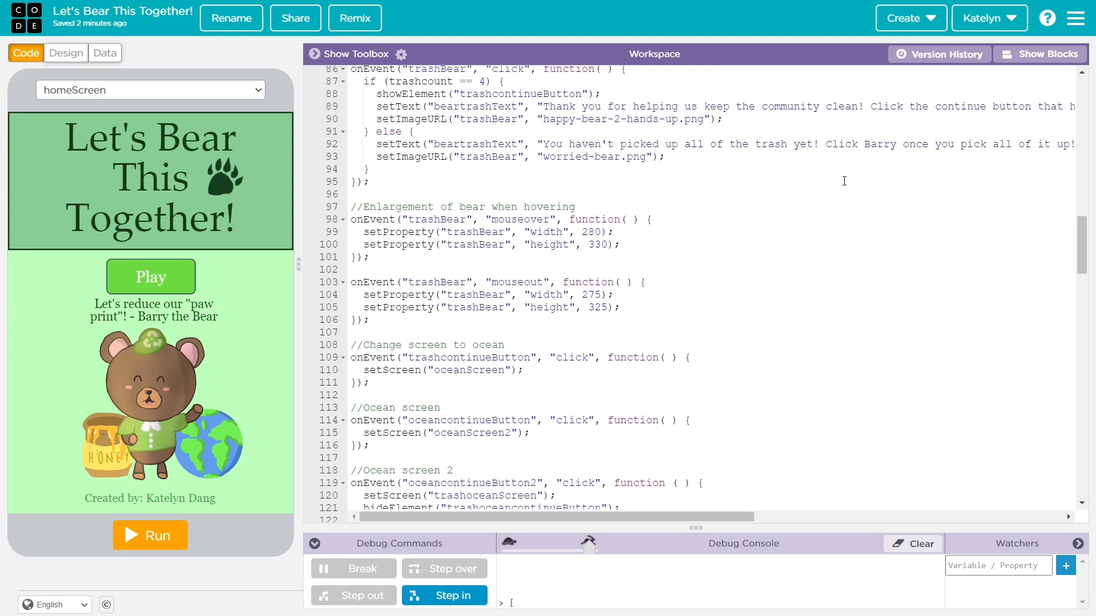
{"action": "scroll", "scroll_direction": "down", "scroll_amount": 3}
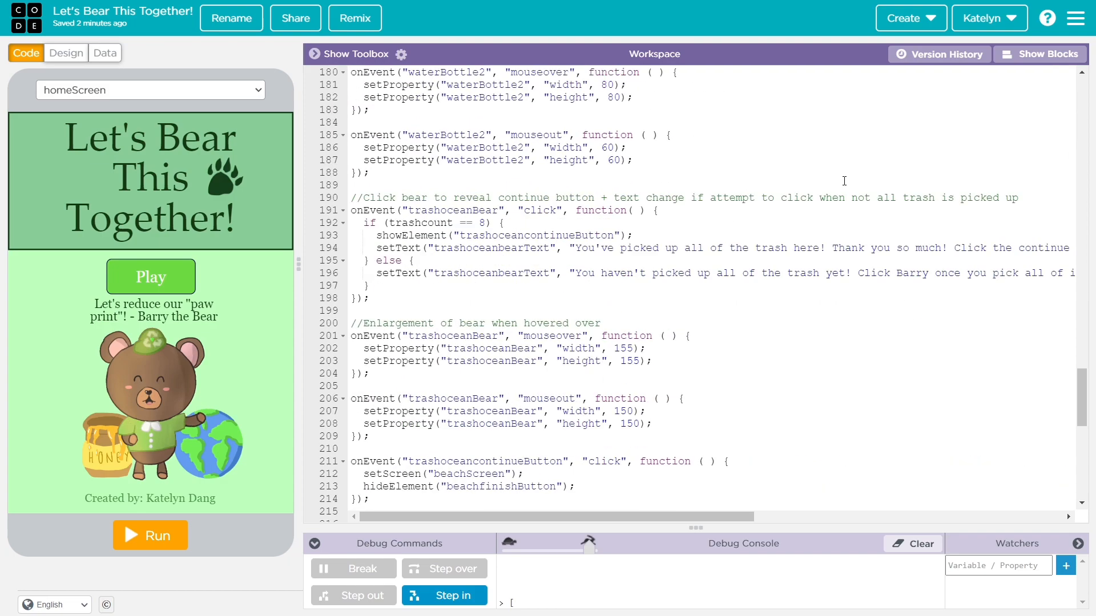
{"action": "scroll", "scroll_direction": "down", "scroll_amount": 3}
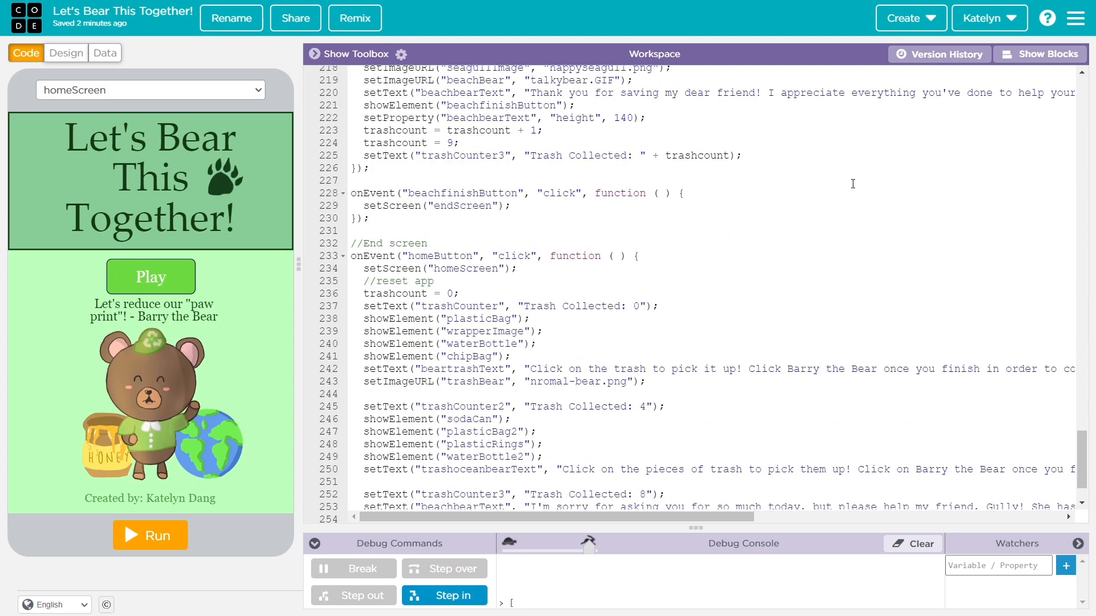
{"action": "scroll", "scroll_direction": "up", "scroll_amount": 3}
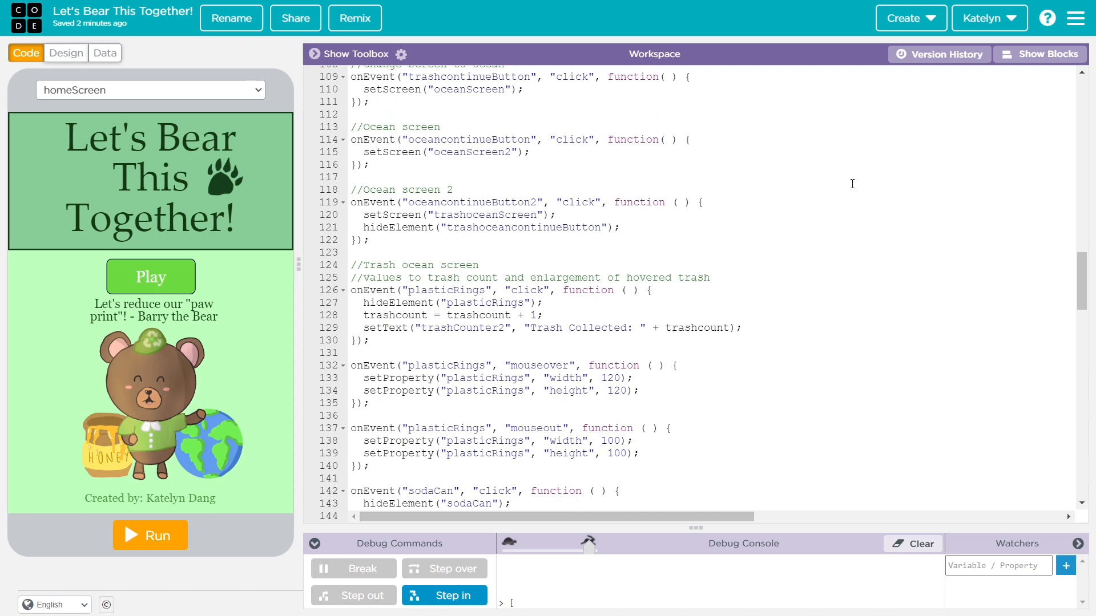
{"action": "scroll", "scroll_direction": "up", "scroll_amount": 3}
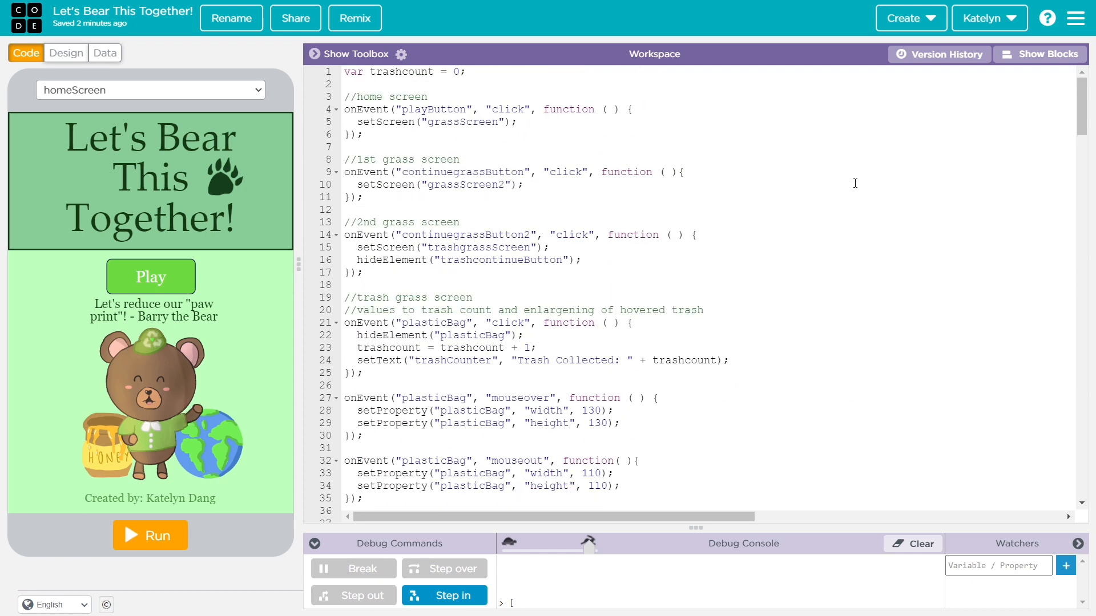
{"action": "left_click", "coordinate": [149, 536]}
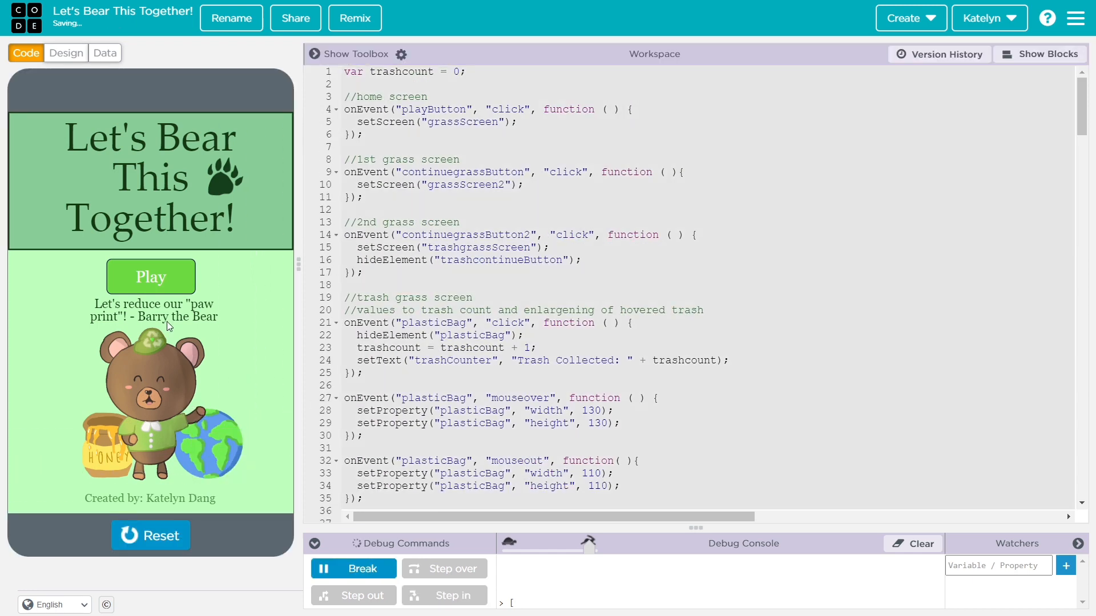
{"action": "mouse_move", "coordinate": [135, 445]}
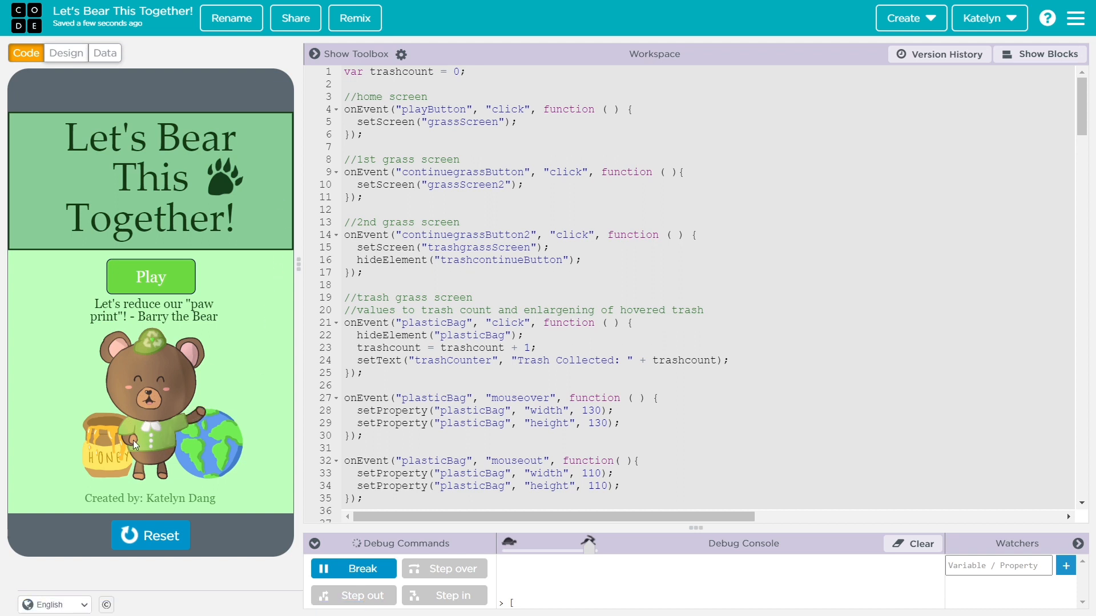
{"action": "mouse_move", "coordinate": [151, 276]}
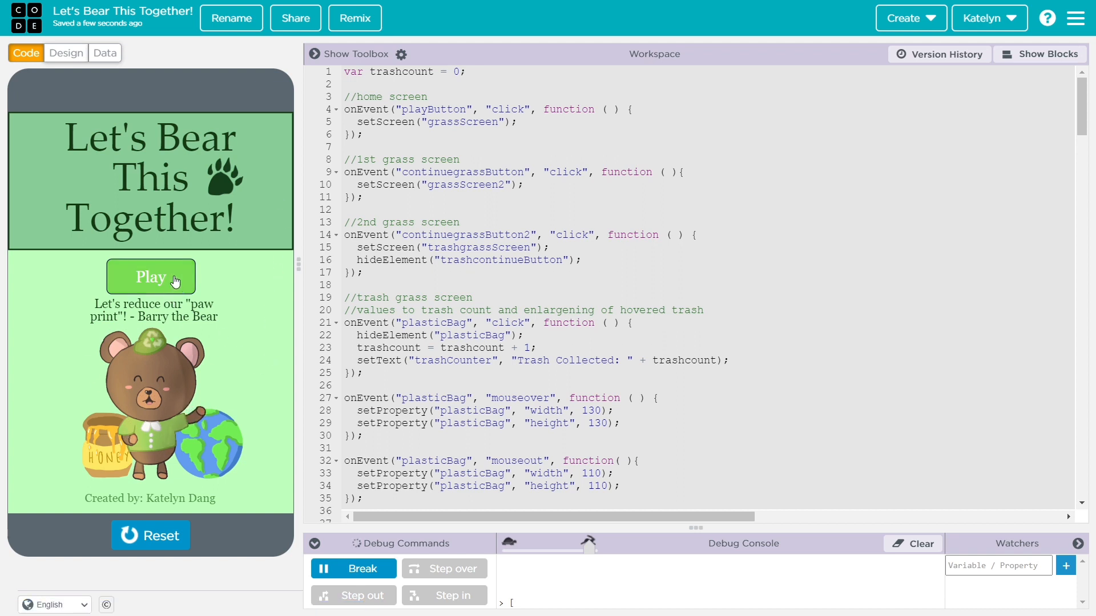
{"action": "left_click", "coordinate": [151, 276]}
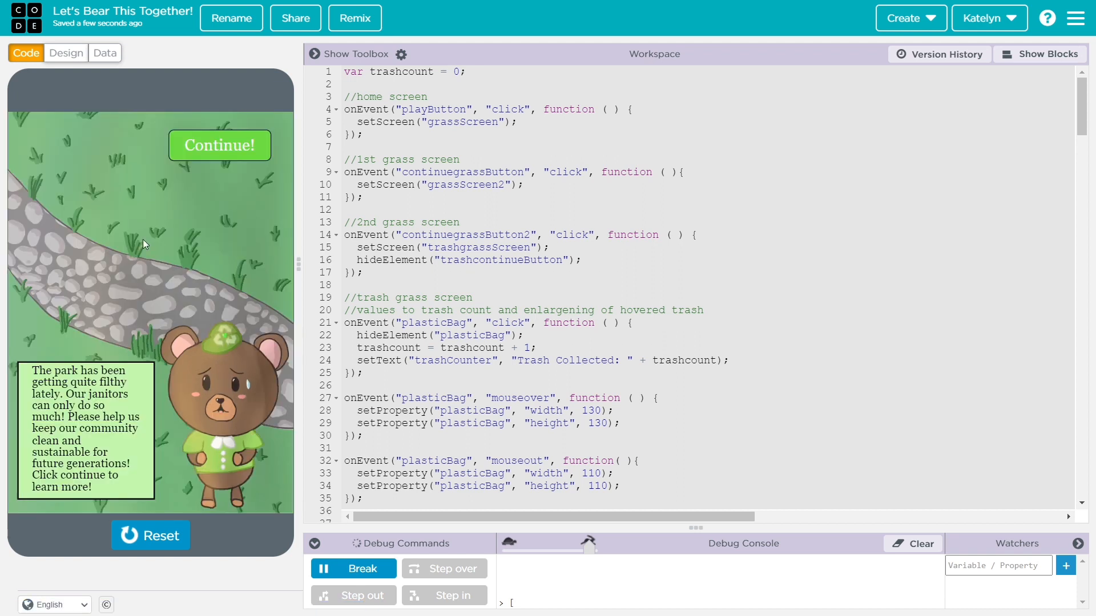
{"action": "mouse_move", "coordinate": [95, 222]}
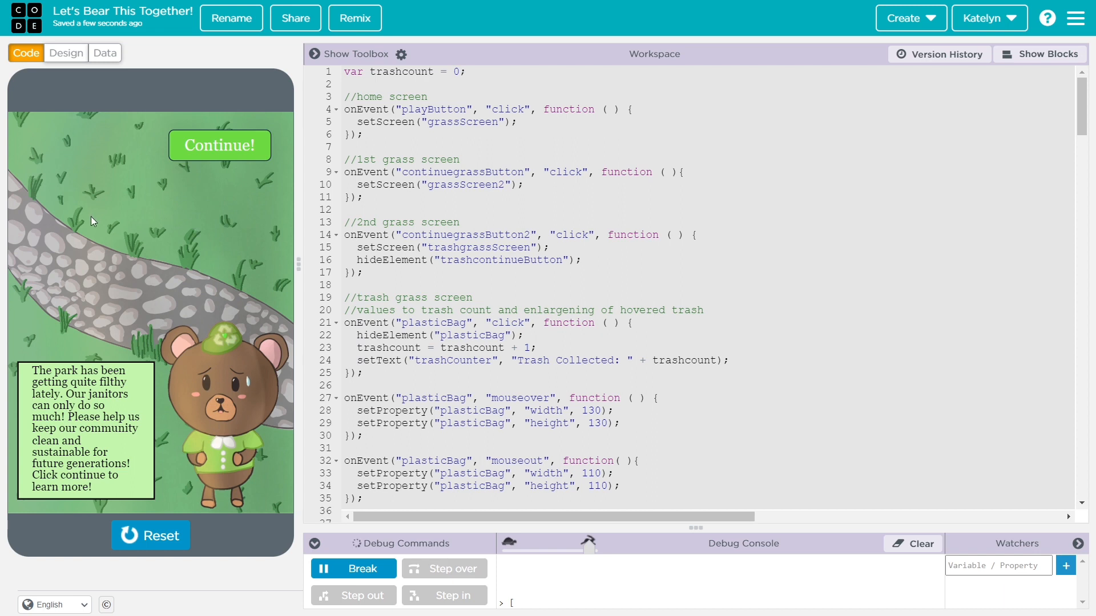
{"action": "mouse_move", "coordinate": [160, 419]}
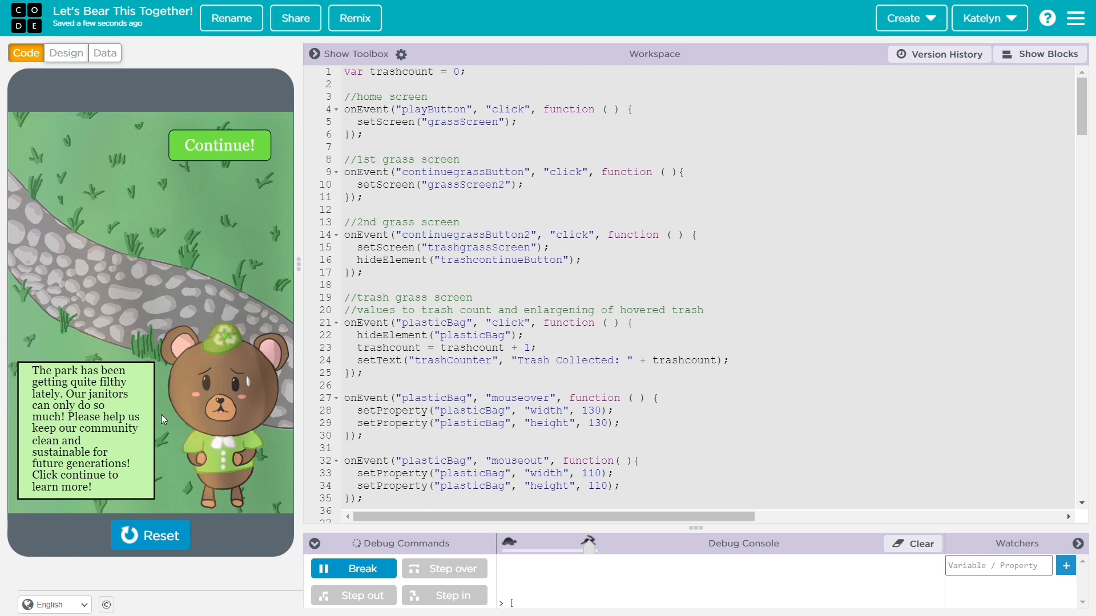
{"action": "mouse_move", "coordinate": [126, 332]}
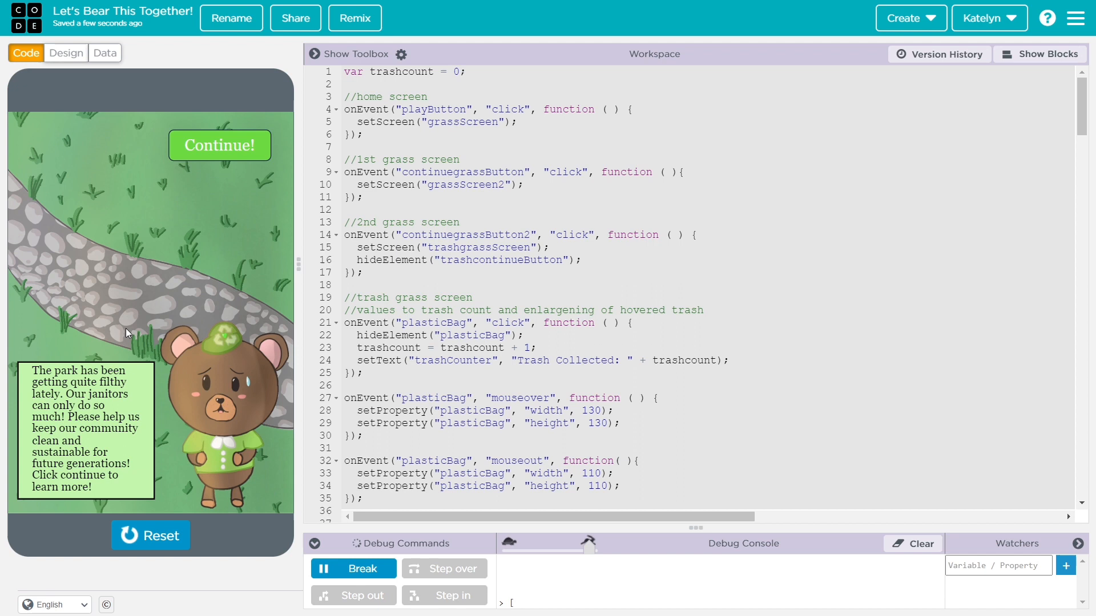
{"action": "mouse_move", "coordinate": [98, 270]}
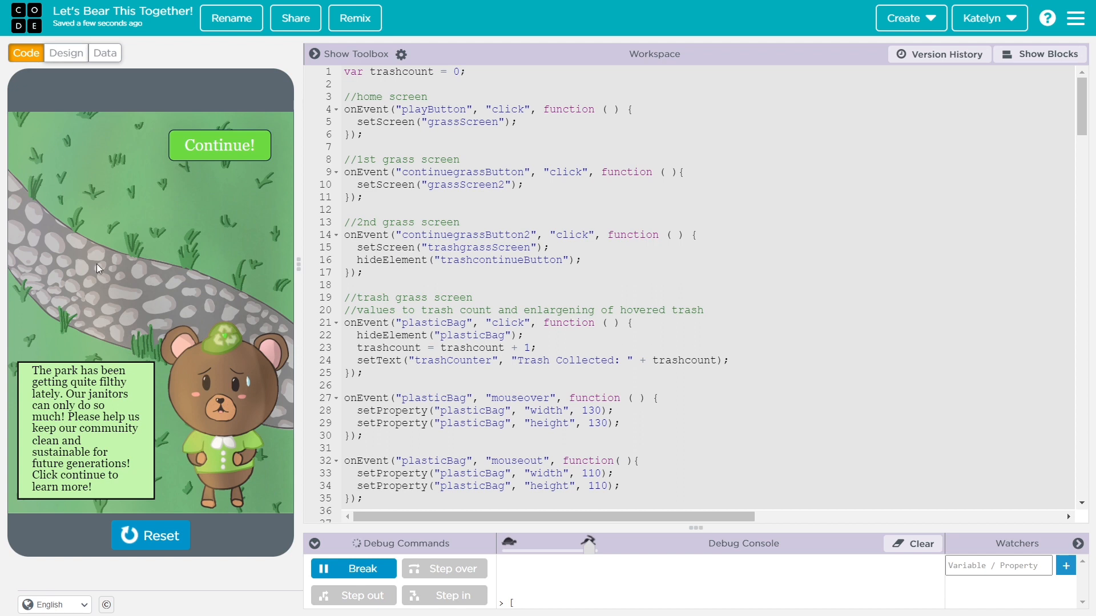
{"action": "mouse_move", "coordinate": [220, 148]}
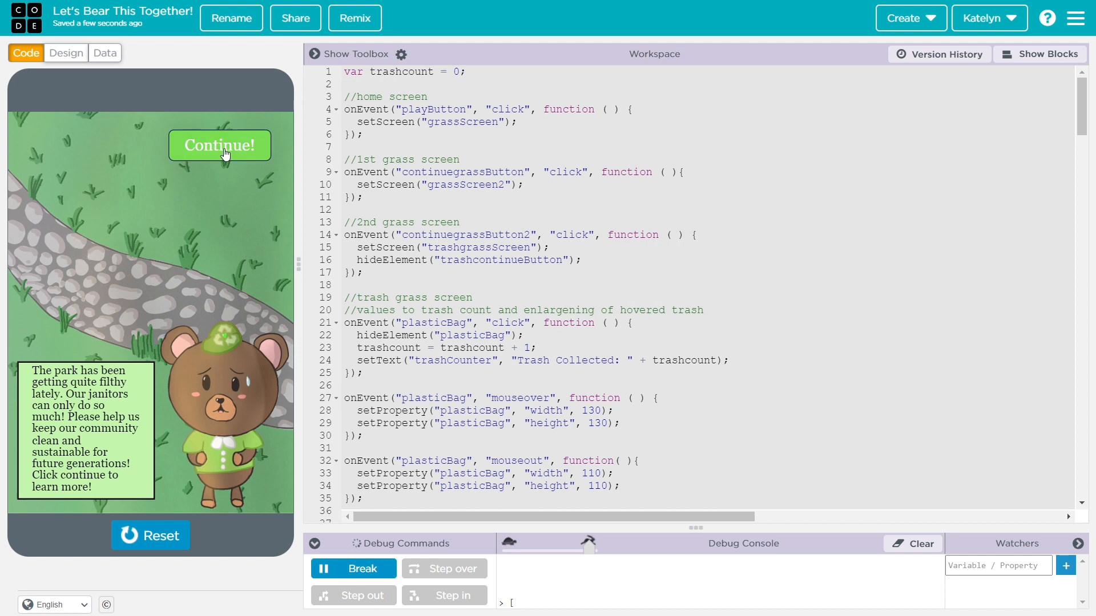
Step: Advance through the two park story messages to reach the trash-pickup scene
{"action": "left_click", "coordinate": [219, 145]}
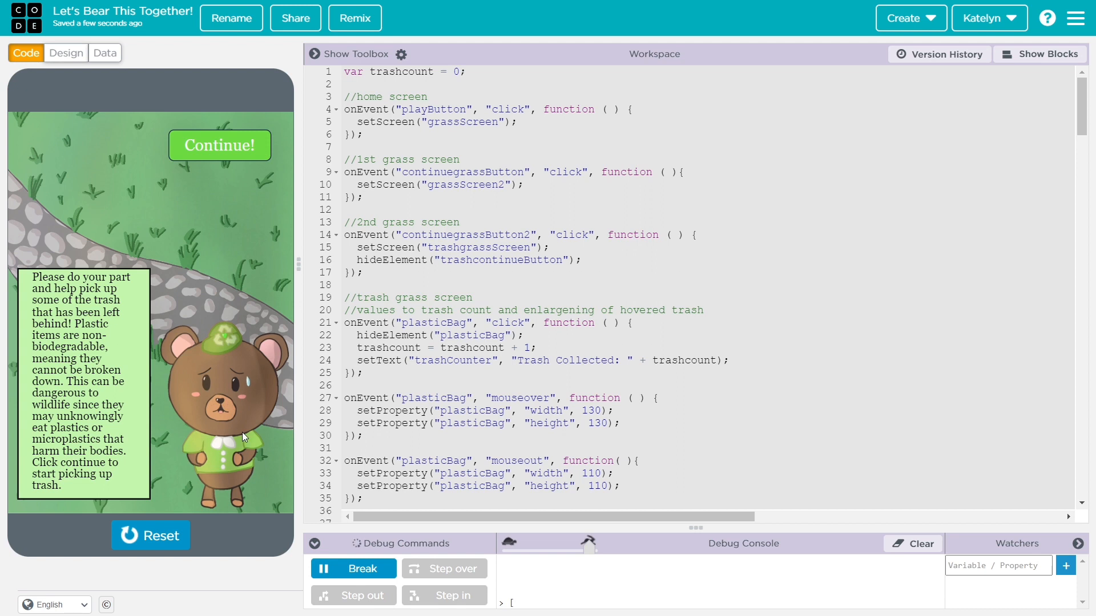
{"action": "mouse_move", "coordinate": [192, 268]}
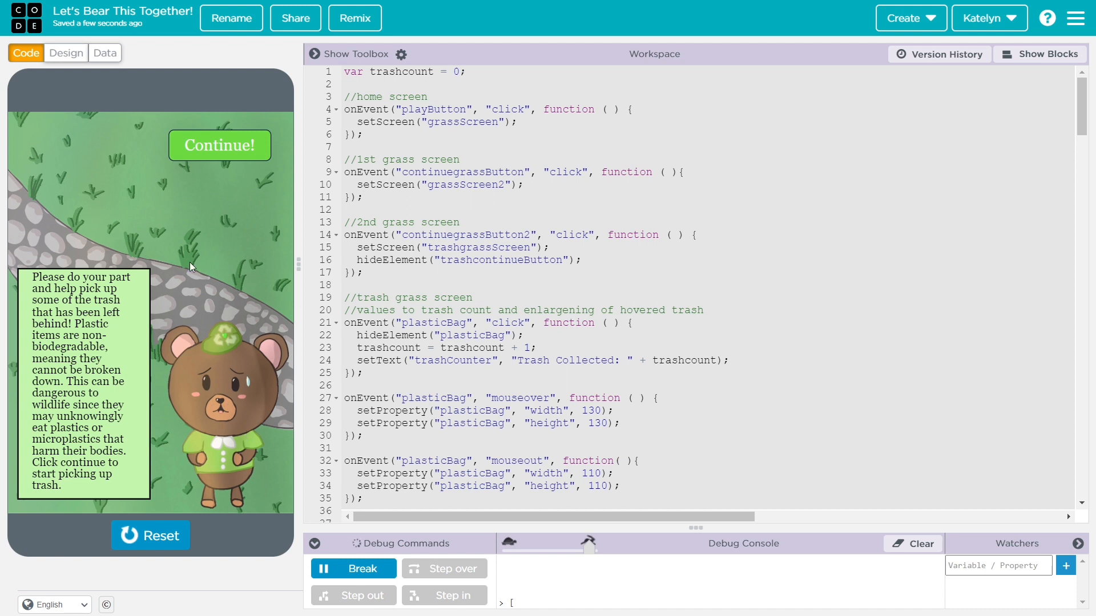
{"action": "mouse_move", "coordinate": [183, 246]}
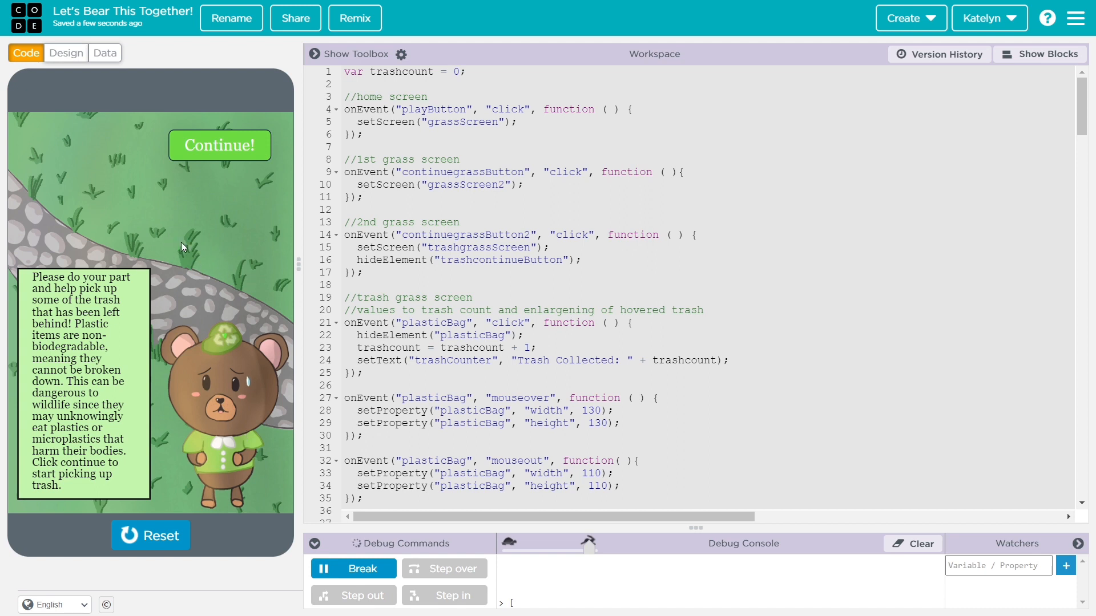
{"action": "mouse_move", "coordinate": [218, 261]}
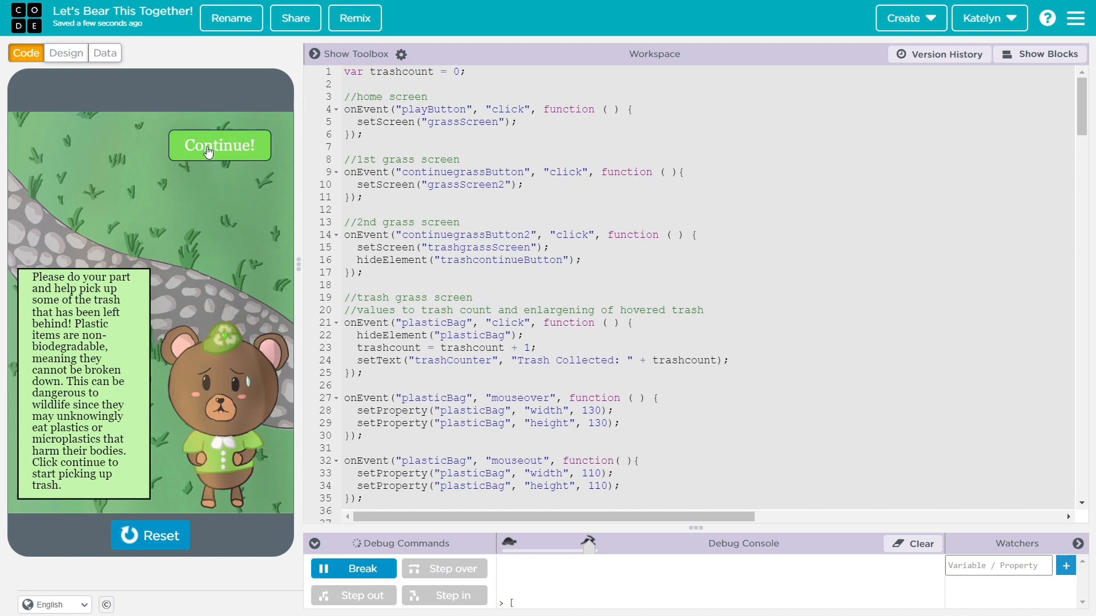
{"action": "left_click", "coordinate": [219, 145]}
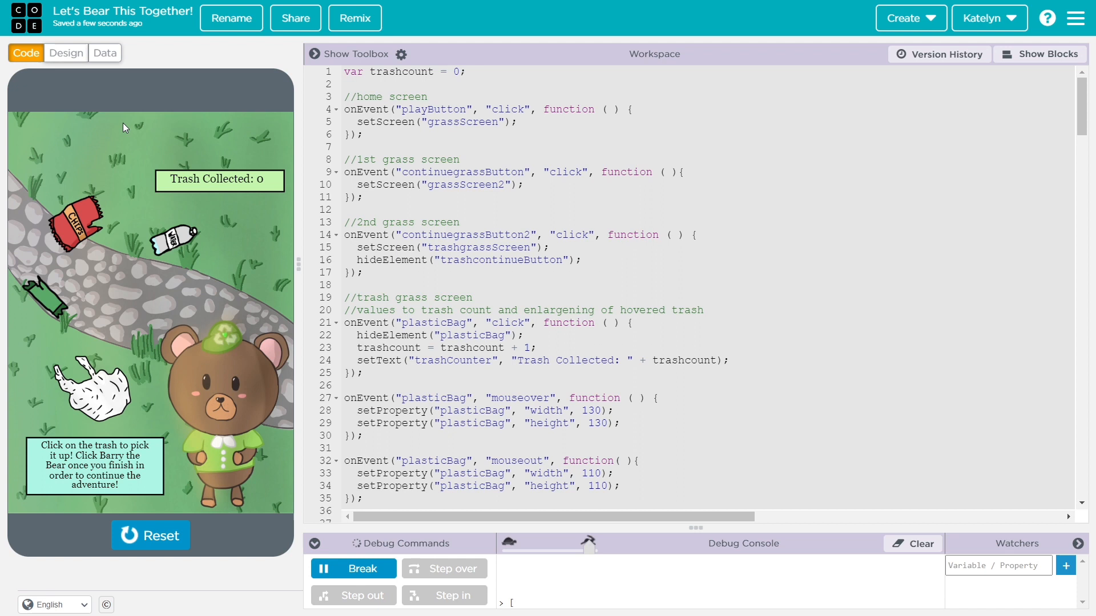
{"action": "mouse_move", "coordinate": [128, 175]}
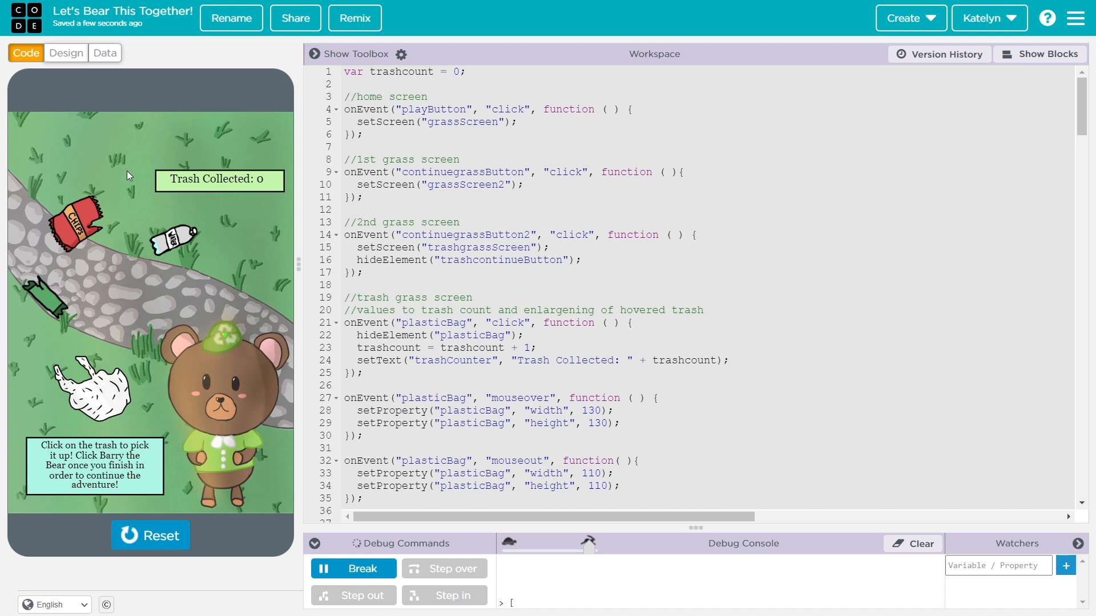
Step: Pick up the chip bag, water bottle and remaining grass trash, then tell Barry it's all collected (counter 4)
{"action": "left_click", "coordinate": [69, 224]}
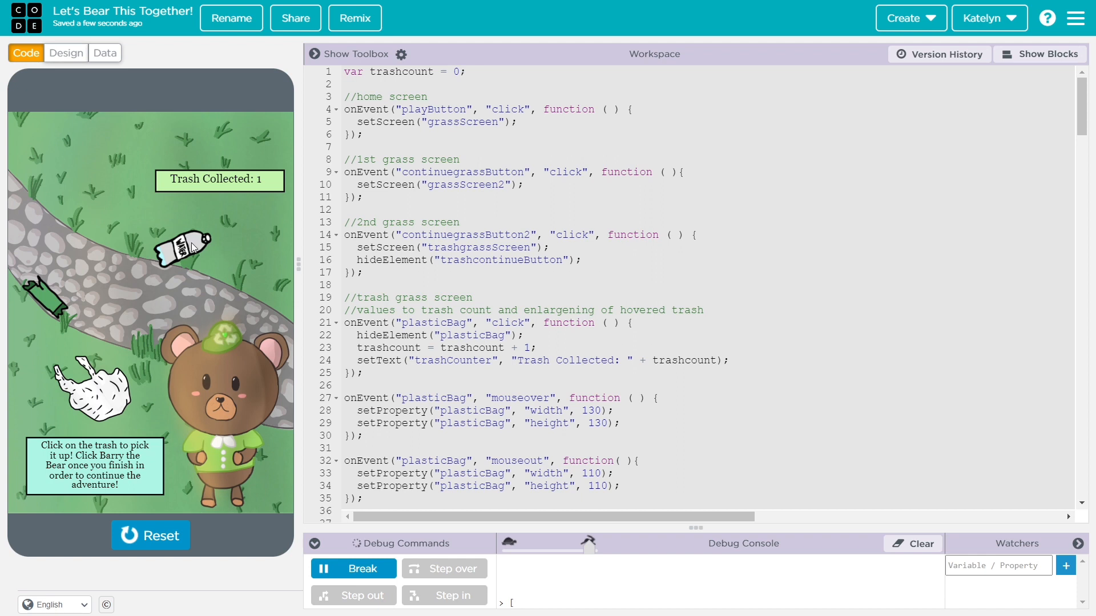
{"action": "left_click", "coordinate": [180, 248]}
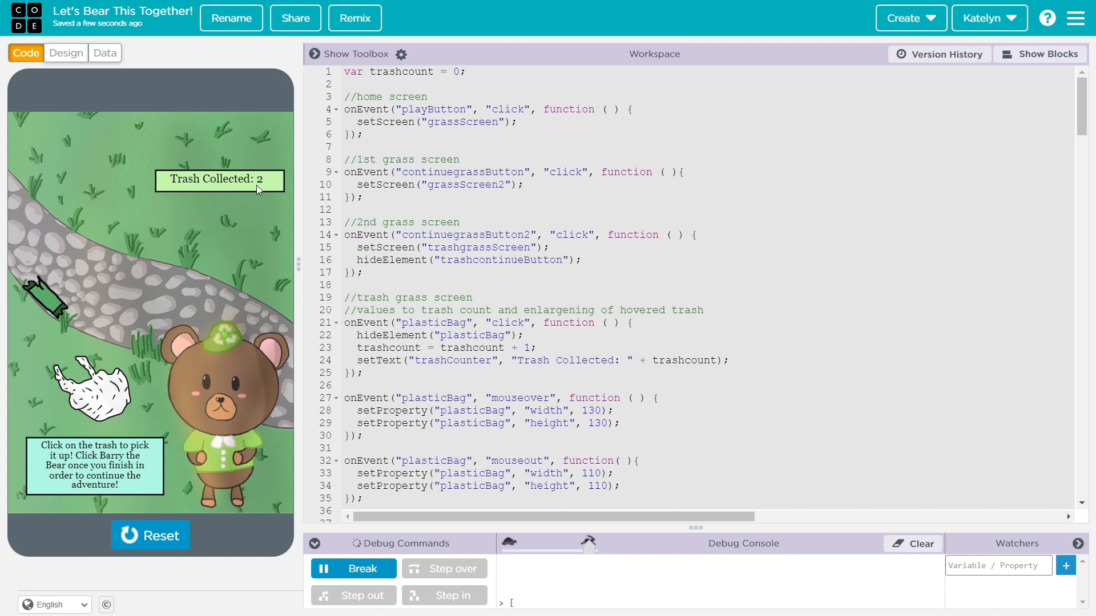
{"action": "mouse_move", "coordinate": [115, 223]}
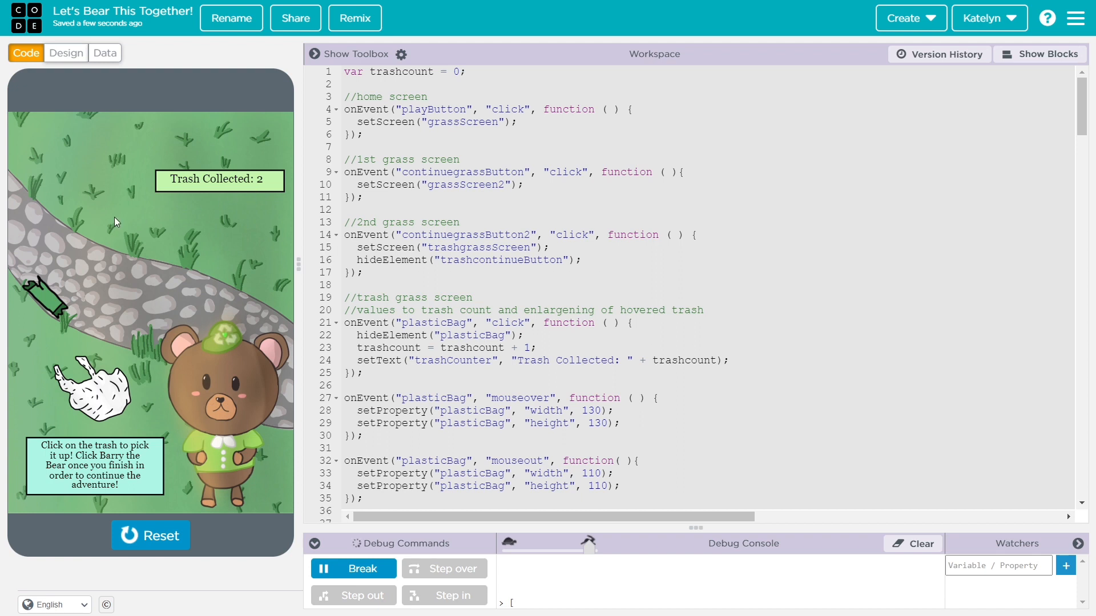
{"action": "mouse_move", "coordinate": [232, 156]}
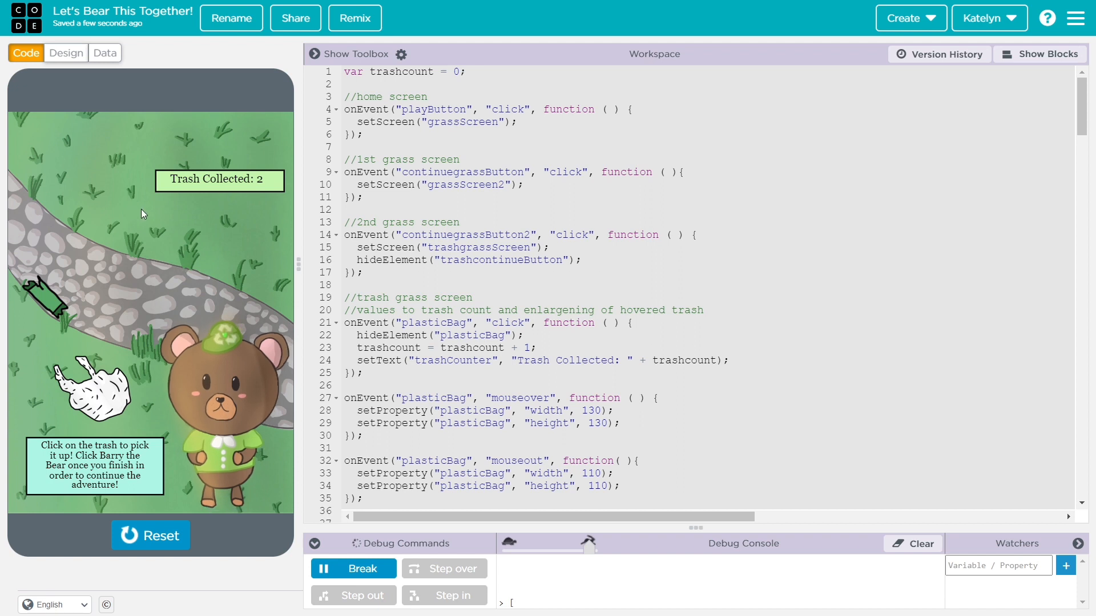
{"action": "left_click", "coordinate": [210, 391]}
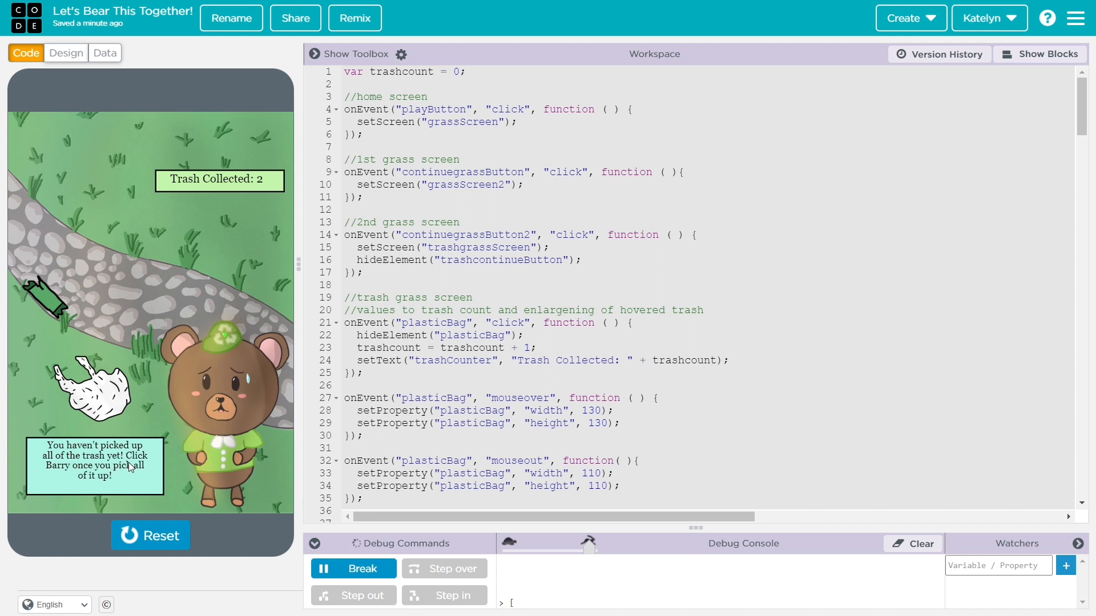
{"action": "left_click", "coordinate": [91, 391]}
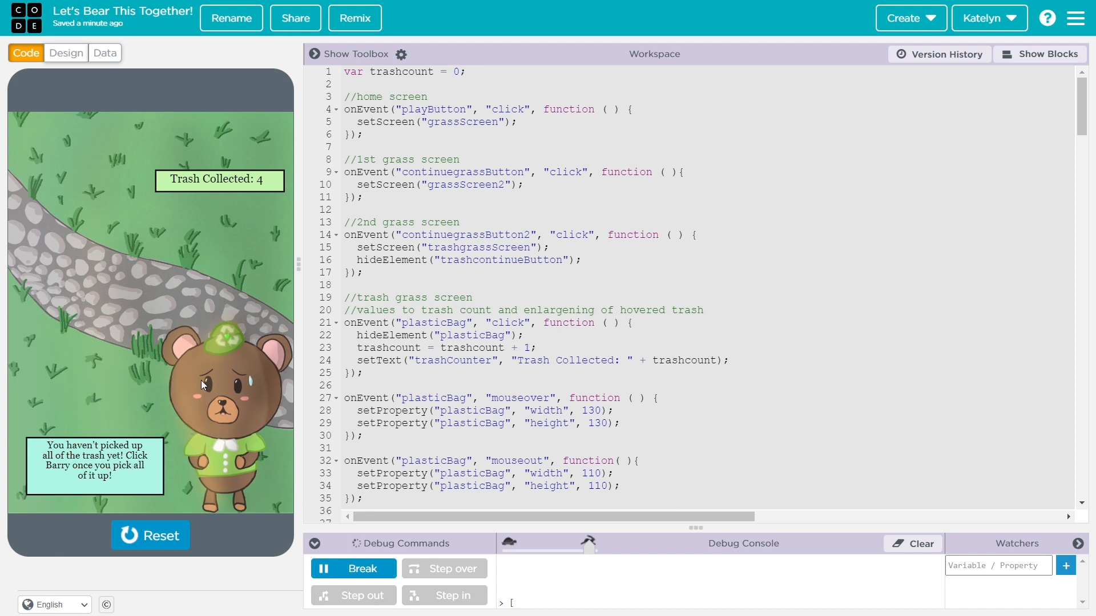
{"action": "left_click", "coordinate": [227, 392]}
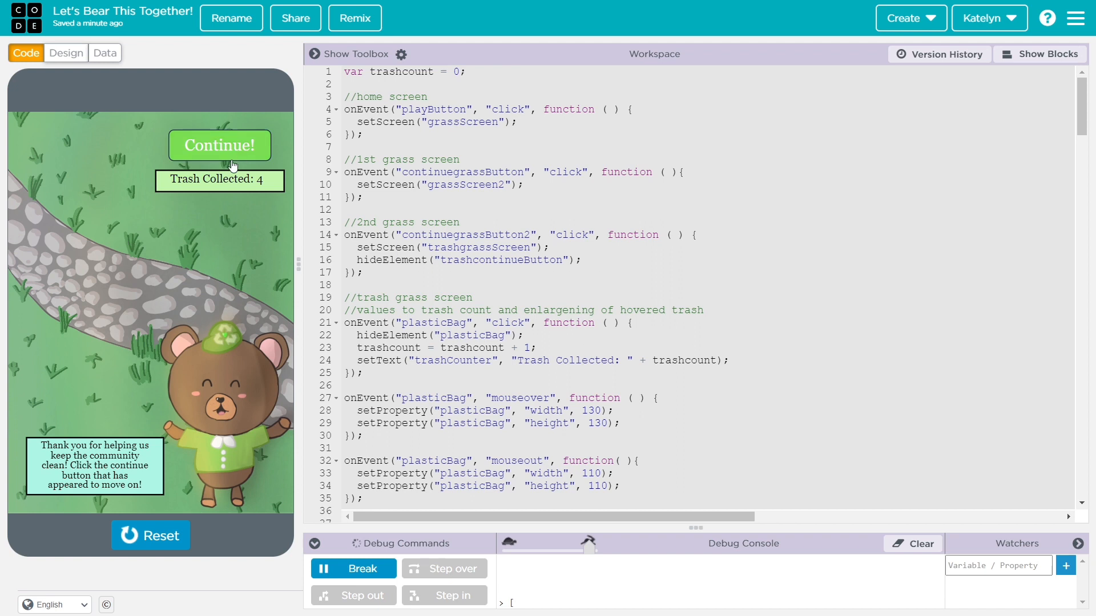
{"action": "mouse_move", "coordinate": [244, 175]}
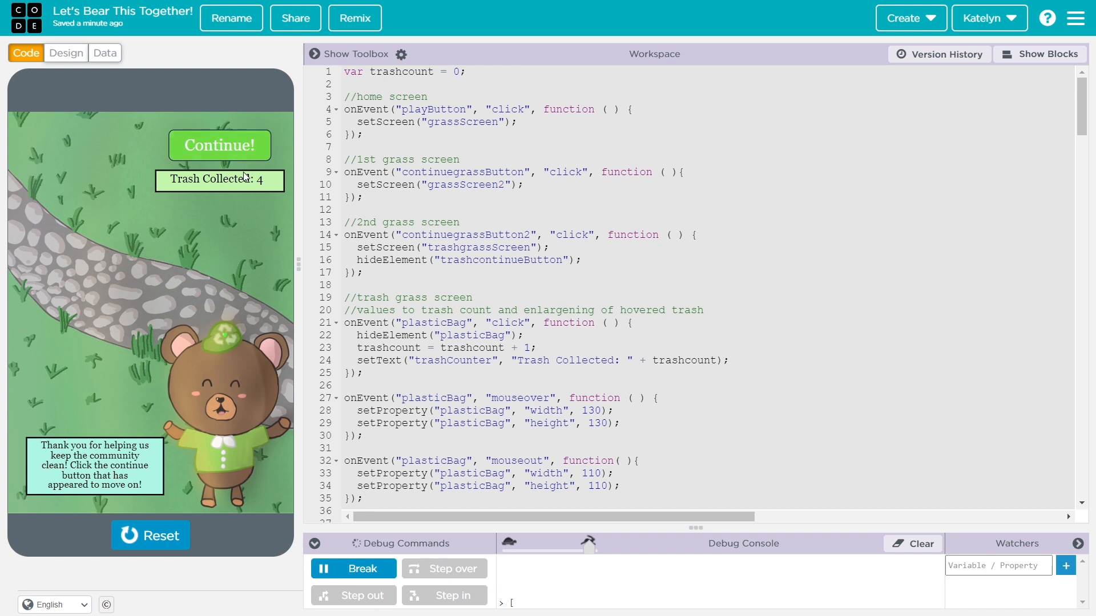
Step: Move from the grass level through the ocean dialogue to the underwater pickup
{"action": "left_click", "coordinate": [219, 145]}
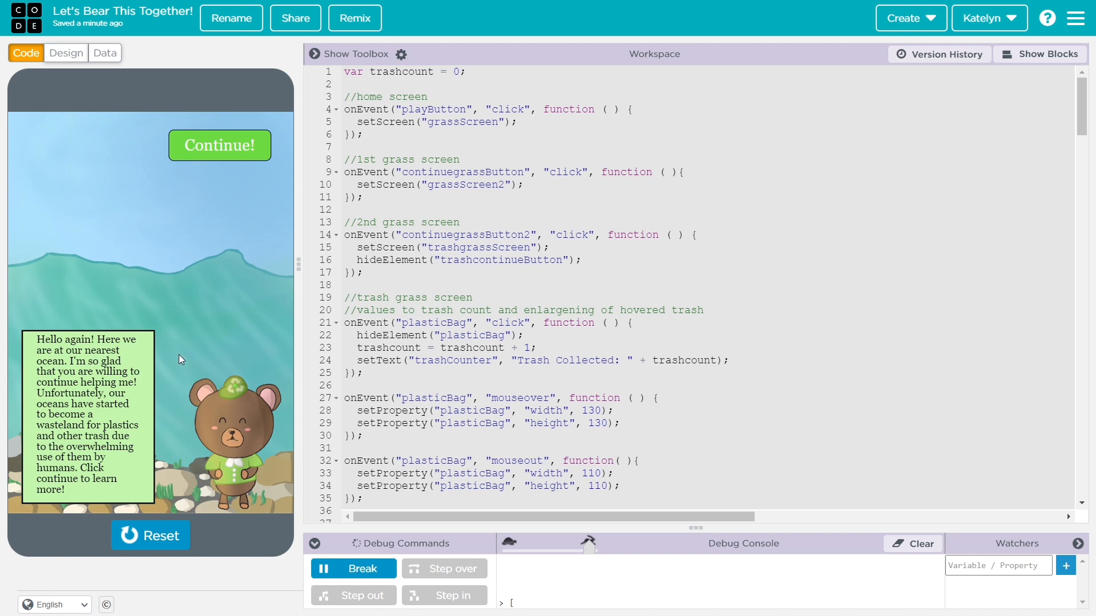
{"action": "left_click", "coordinate": [219, 145]}
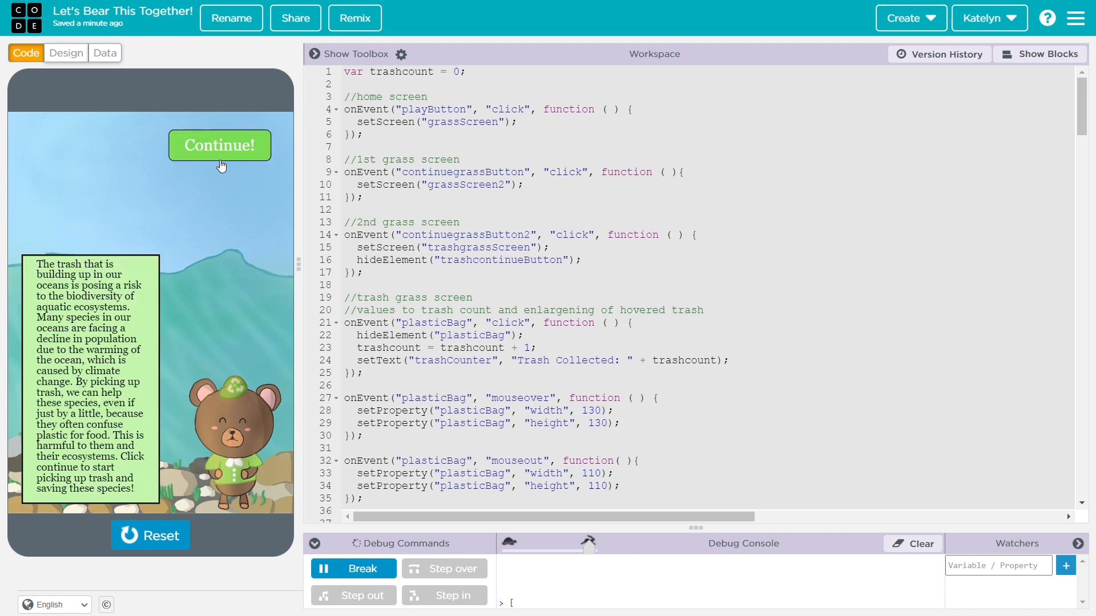
{"action": "mouse_move", "coordinate": [141, 299]}
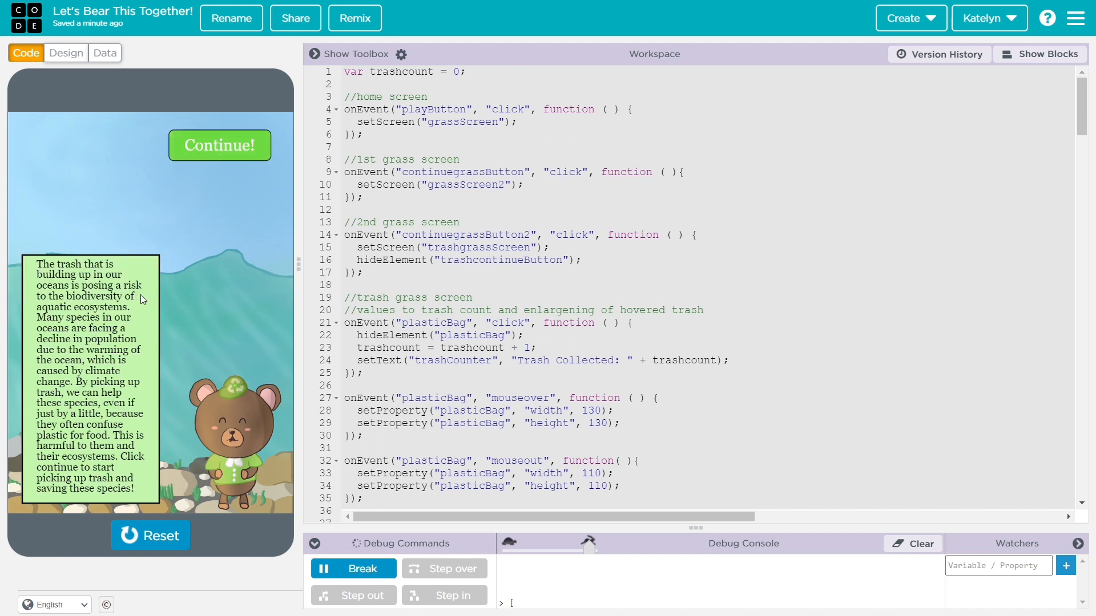
{"action": "mouse_move", "coordinate": [234, 306]}
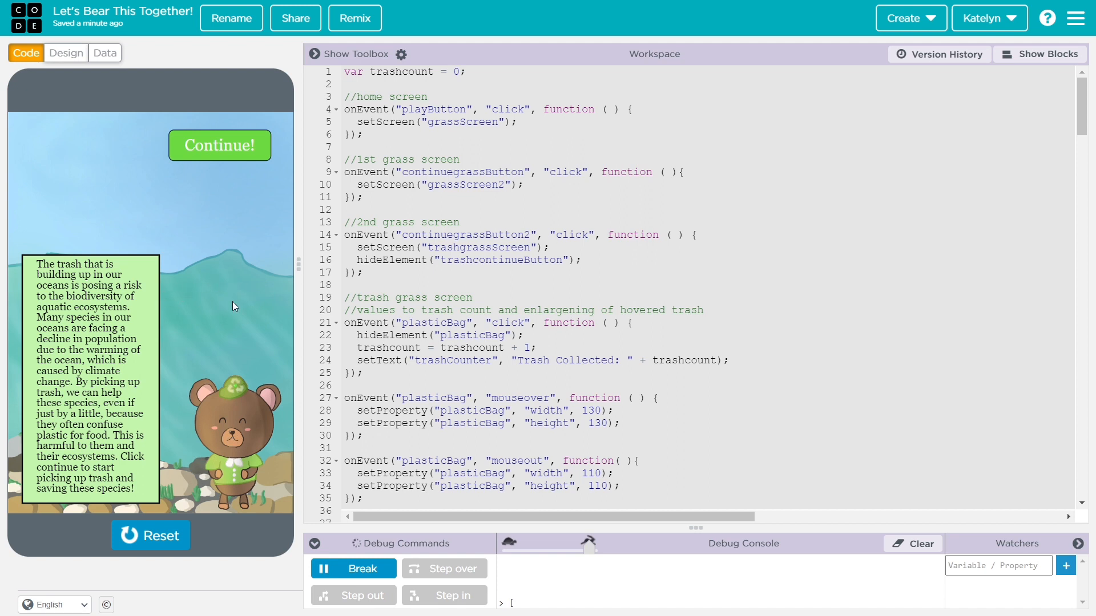
{"action": "left_click", "coordinate": [220, 145]}
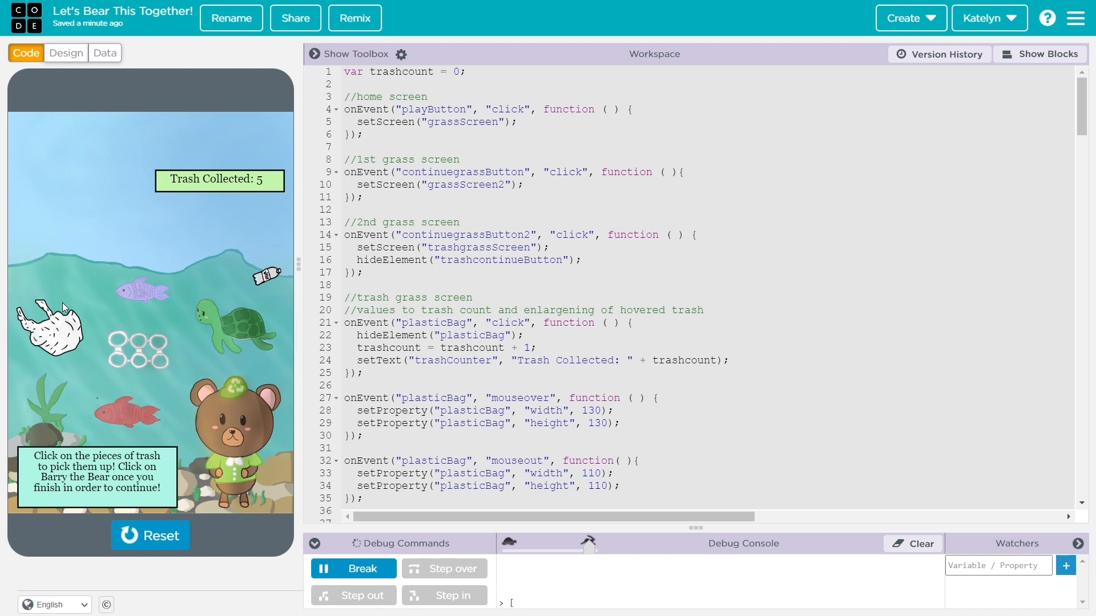
Step: Collect the ocean trash and tell Barry it's cleared, bringing the counter to 8
{"action": "left_click", "coordinate": [49, 329]}
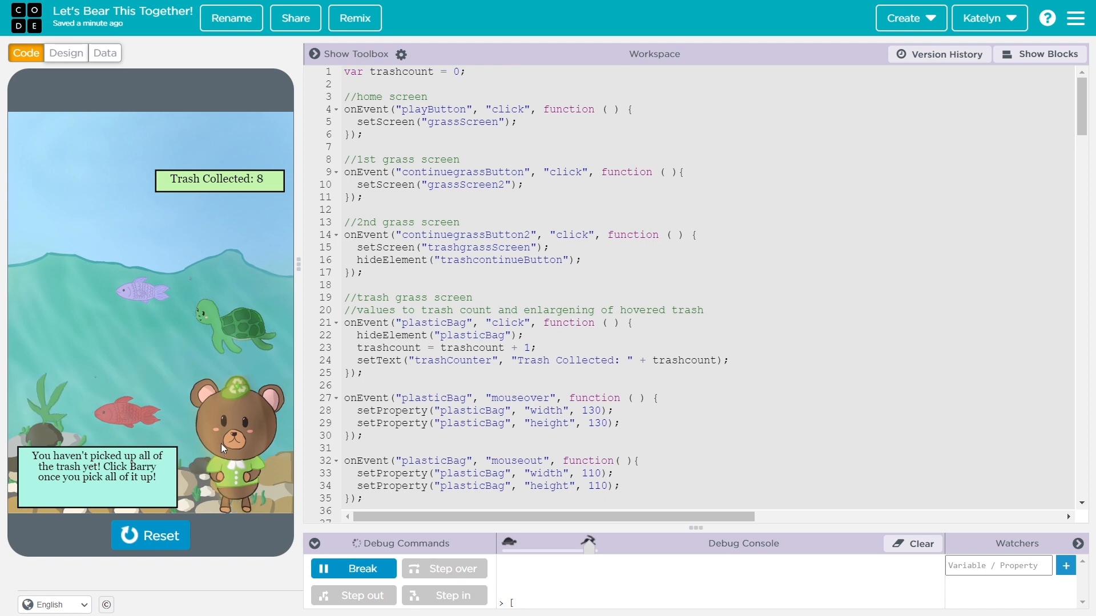
{"action": "left_click", "coordinate": [223, 434]}
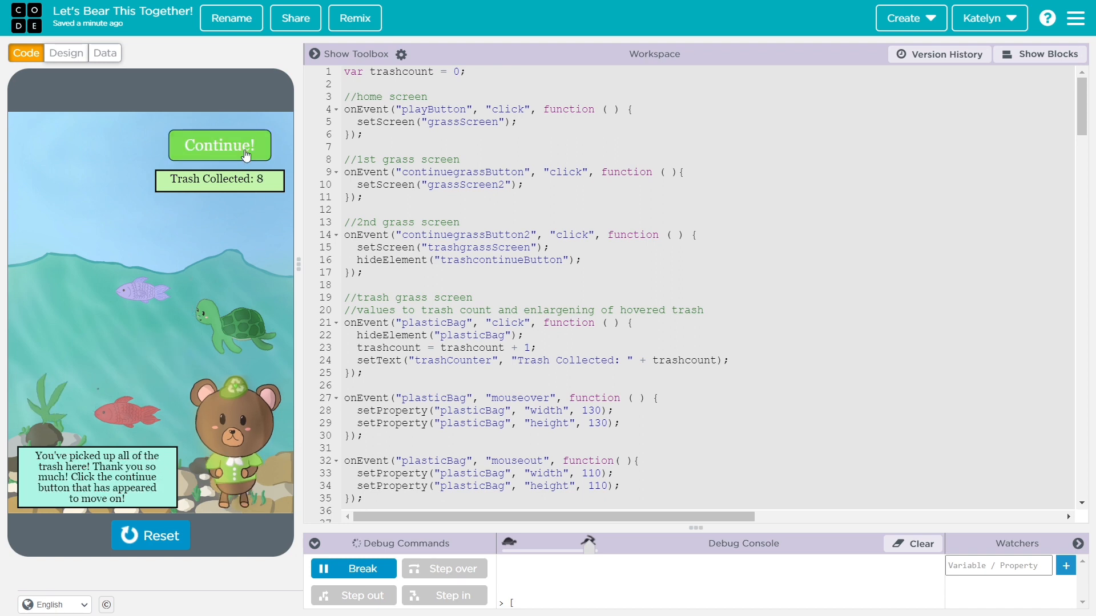
Step: Continue from the ocean to the beach scene with Gully the seagull
{"action": "left_click", "coordinate": [219, 145]}
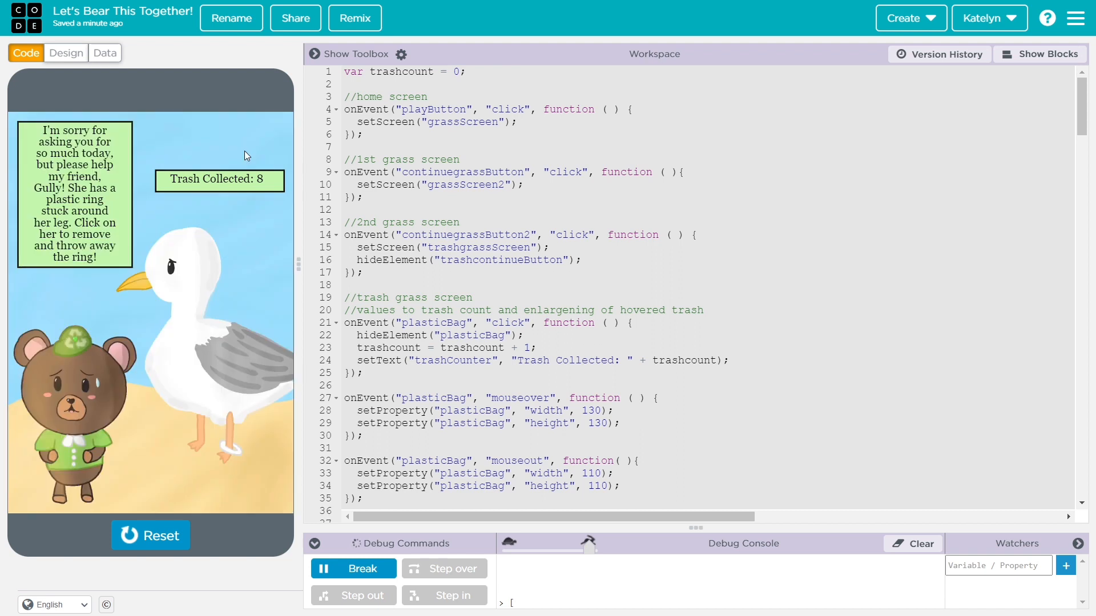
{"action": "mouse_move", "coordinate": [188, 175]}
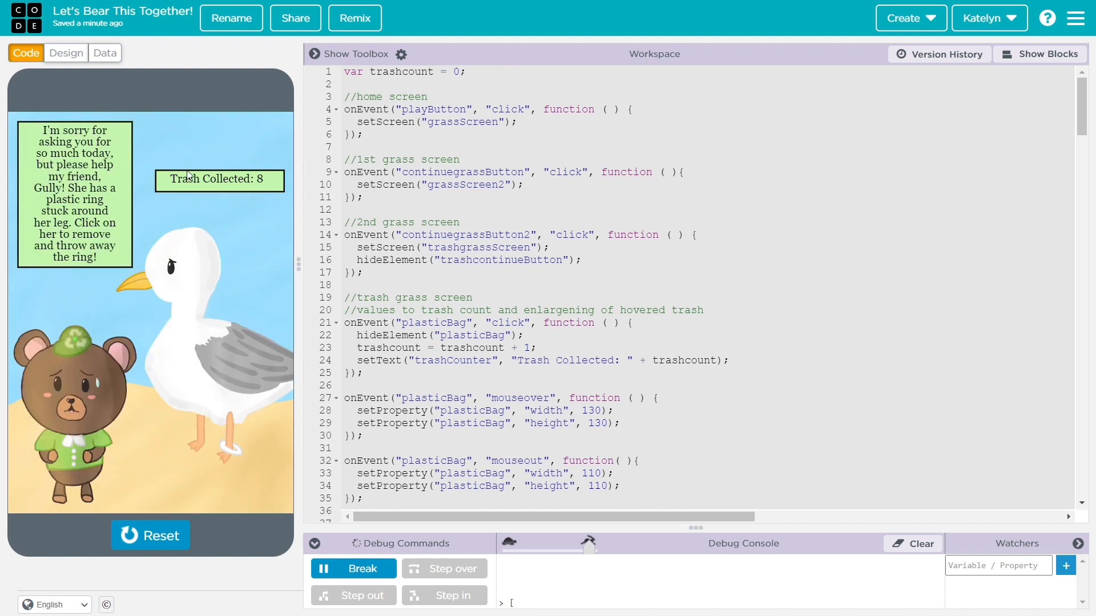
{"action": "mouse_move", "coordinate": [231, 444]}
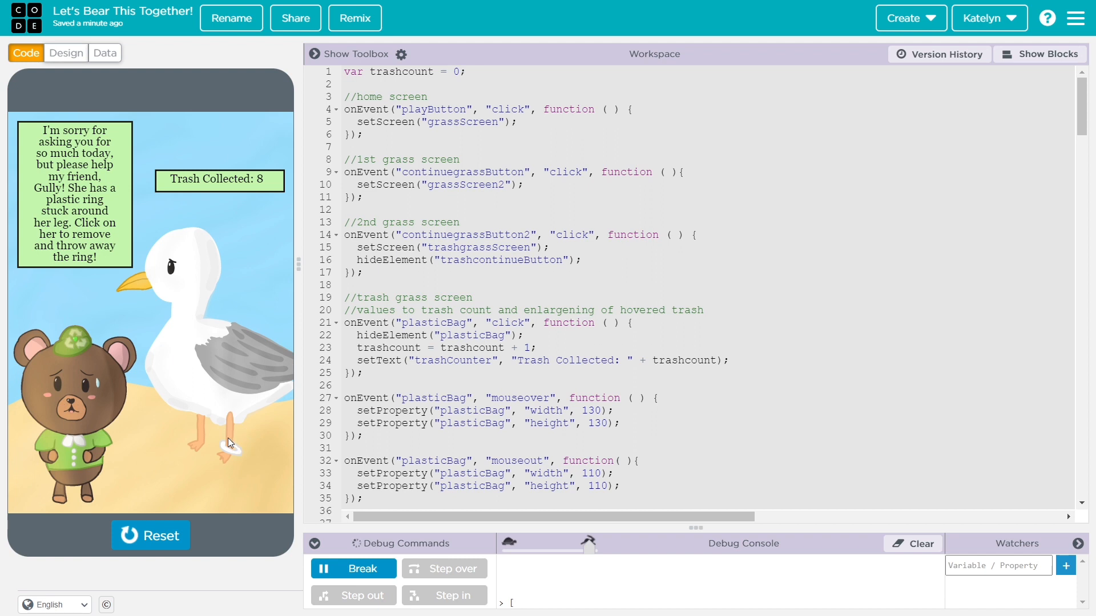
{"action": "mouse_move", "coordinate": [279, 267]}
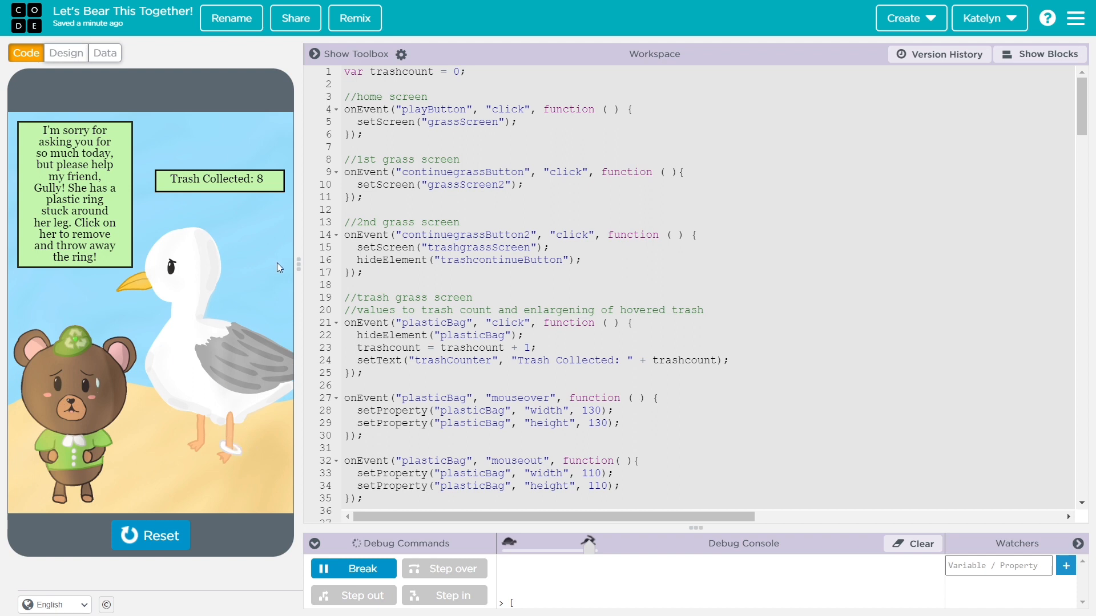
{"action": "mouse_move", "coordinate": [217, 369]}
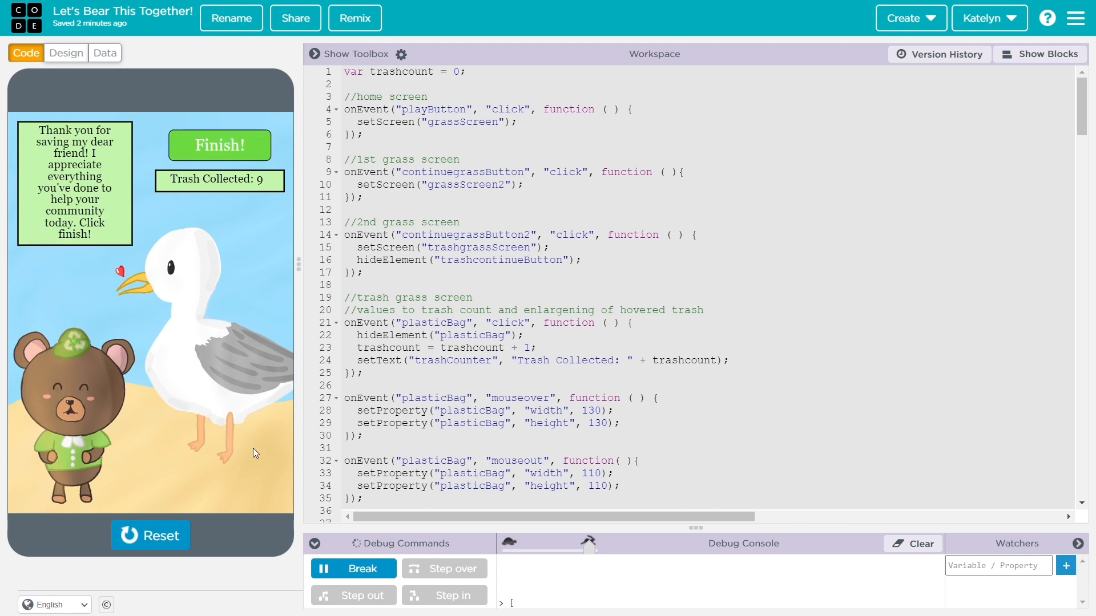
{"action": "mouse_move", "coordinate": [288, 220]}
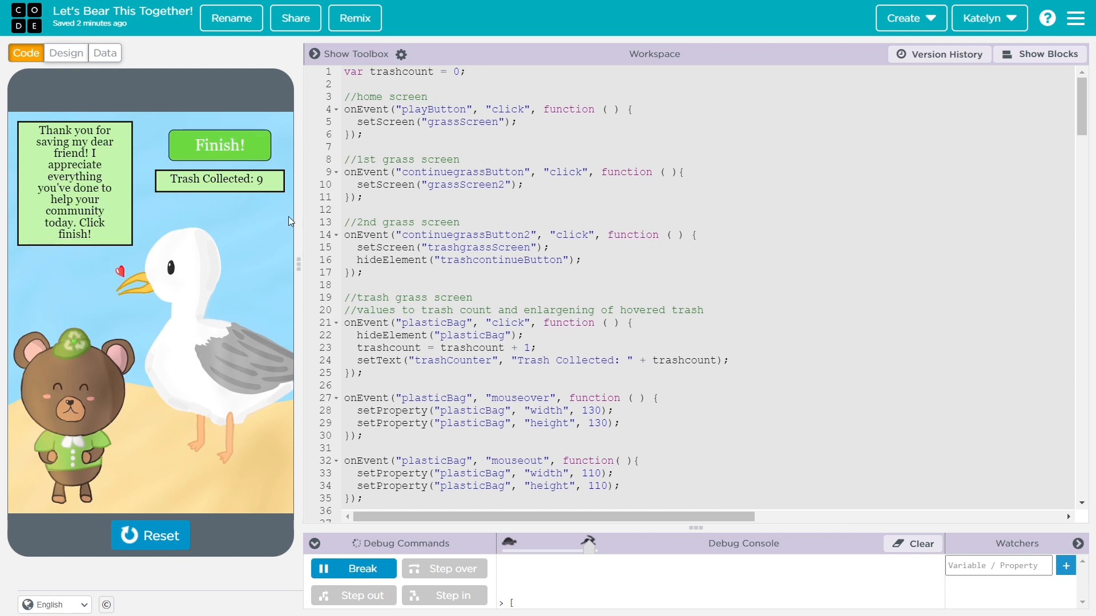
{"action": "mouse_move", "coordinate": [269, 190]}
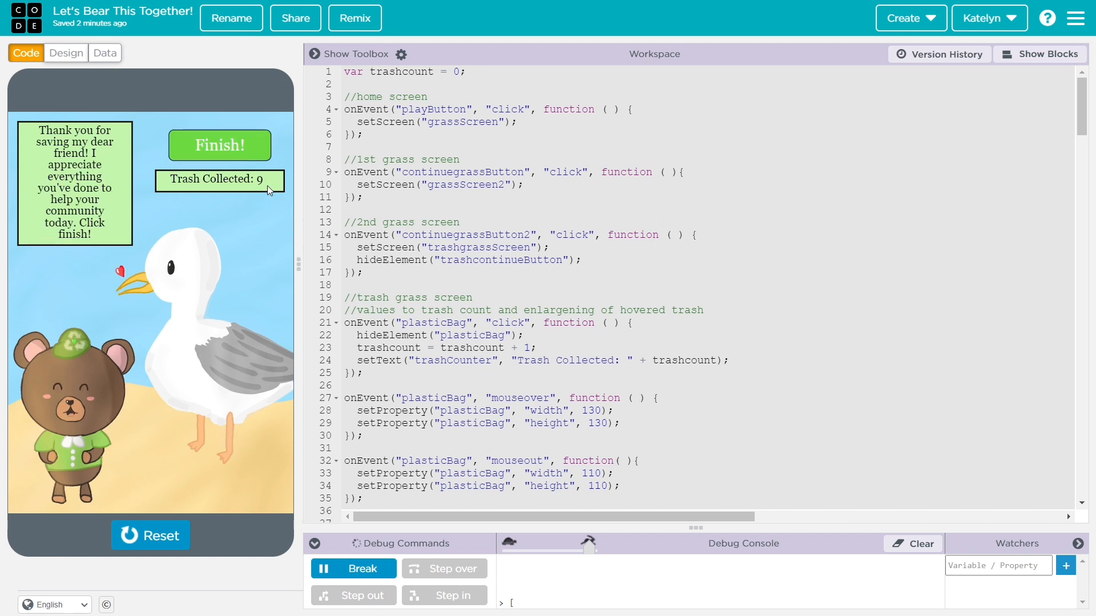
{"action": "mouse_move", "coordinate": [220, 145]}
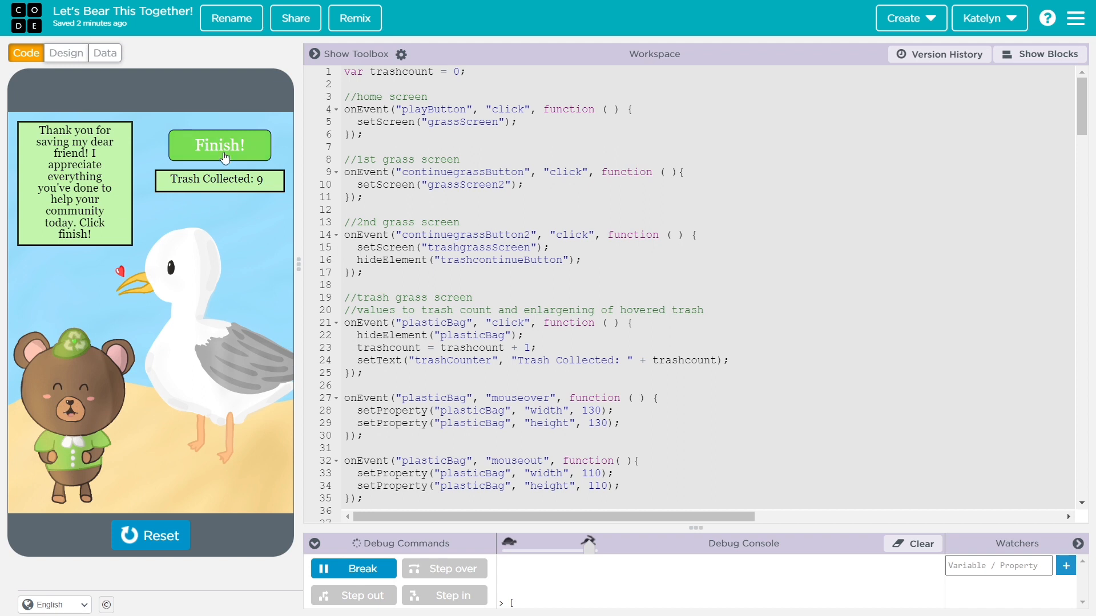
Step: Finish to the 'We Are The Future!' ending, then replay from home through the grass level to the ocean
{"action": "left_click", "coordinate": [220, 144]}
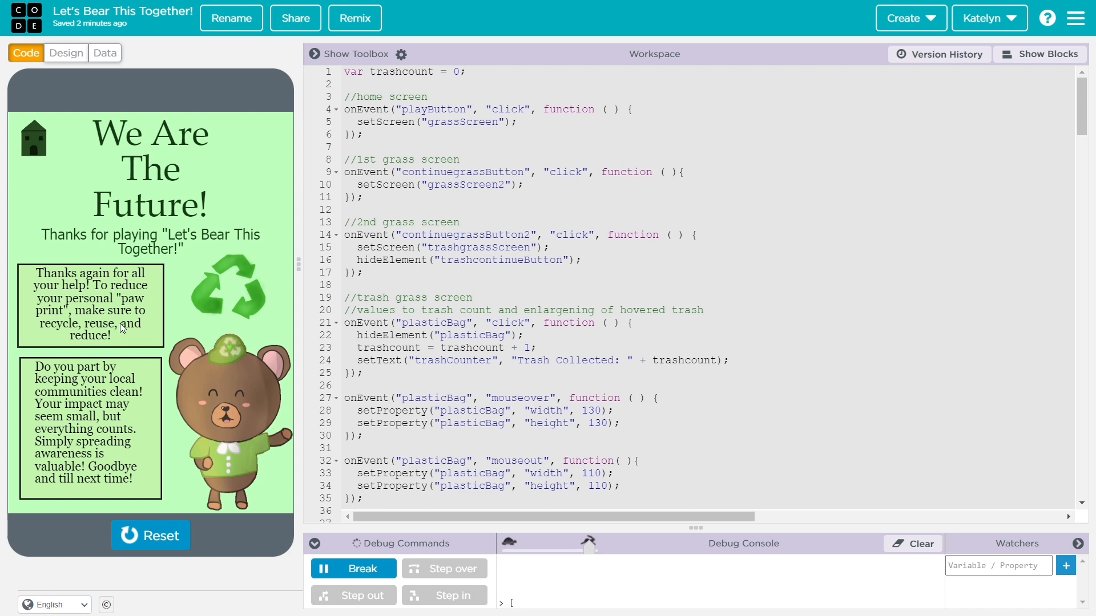
{"action": "mouse_move", "coordinate": [144, 418]}
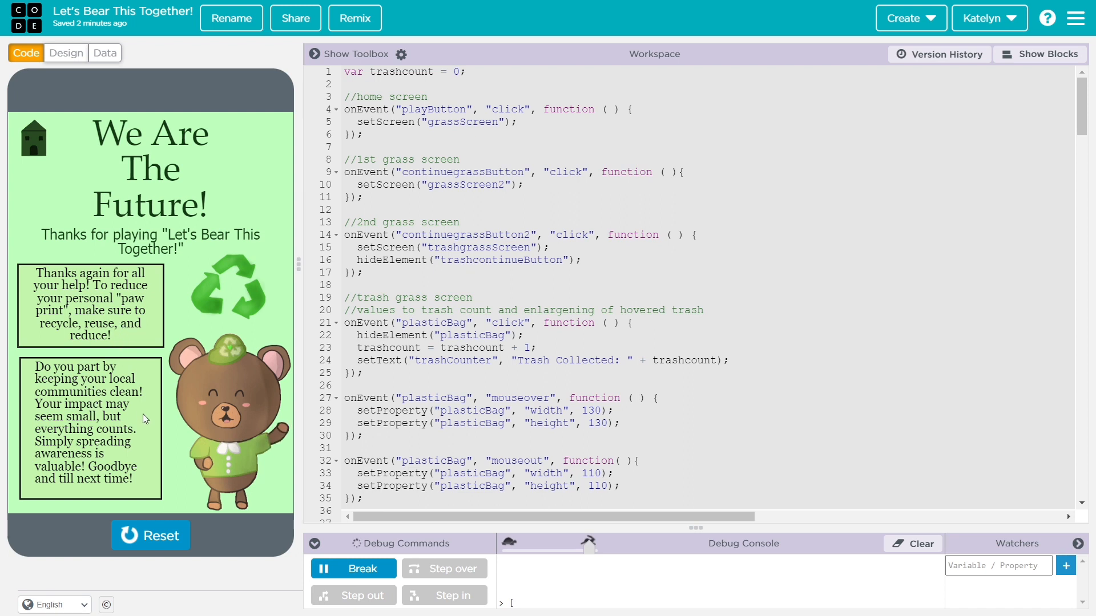
{"action": "mouse_move", "coordinate": [37, 152]}
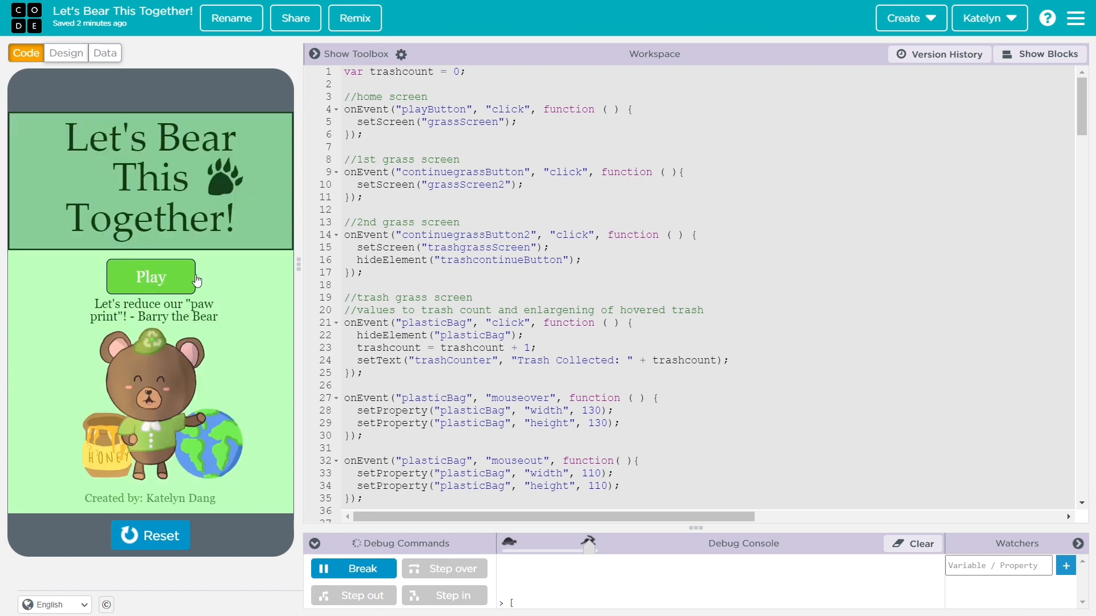
{"action": "left_click", "coordinate": [151, 276]}
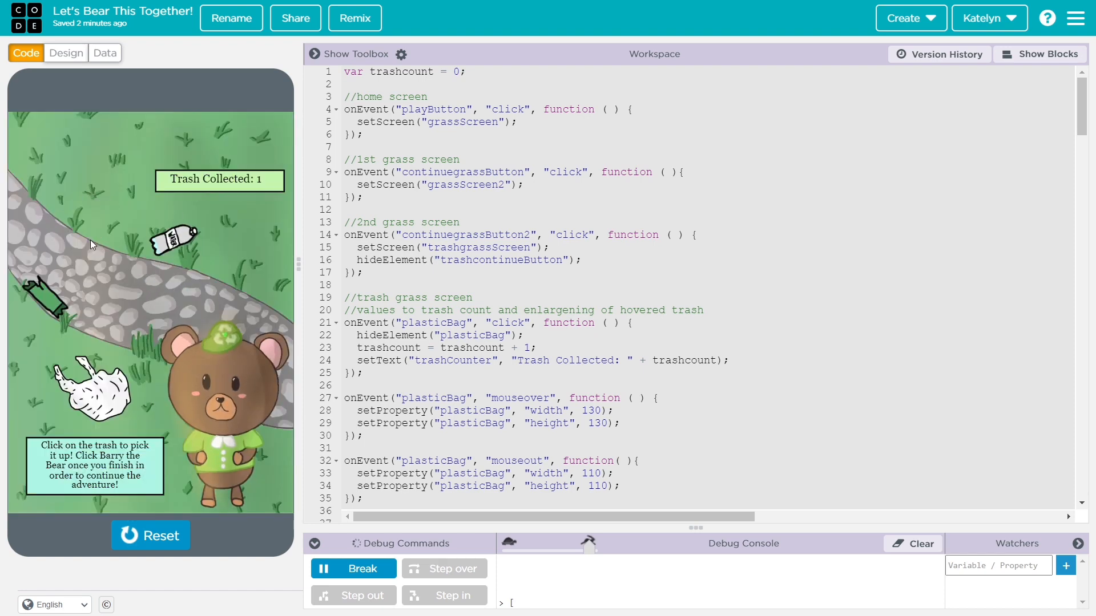
{"action": "left_click", "coordinate": [95, 395]}
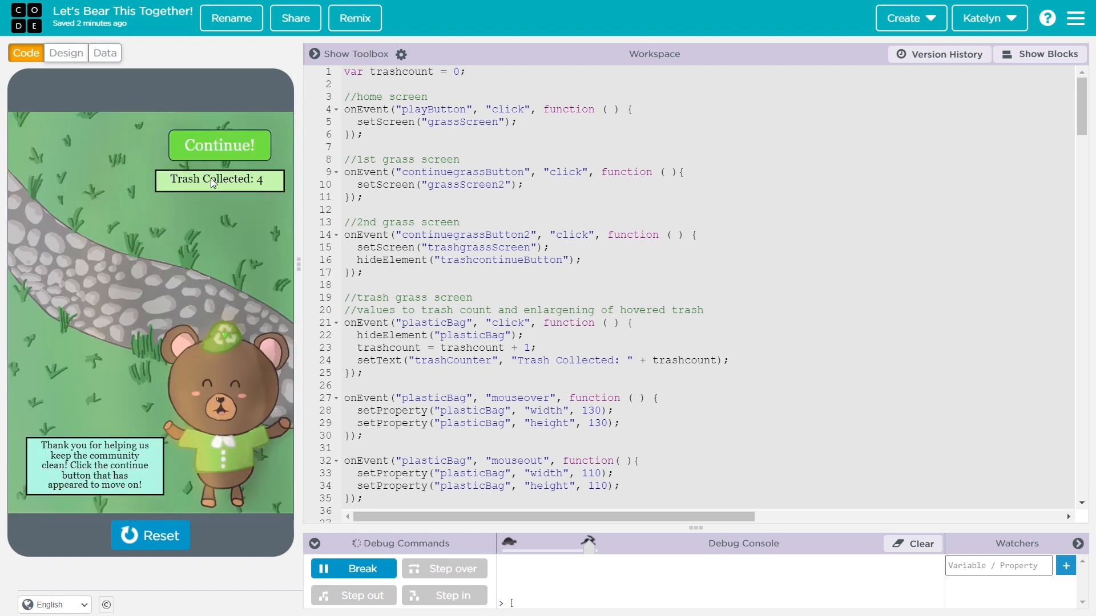
{"action": "left_click", "coordinate": [219, 145]}
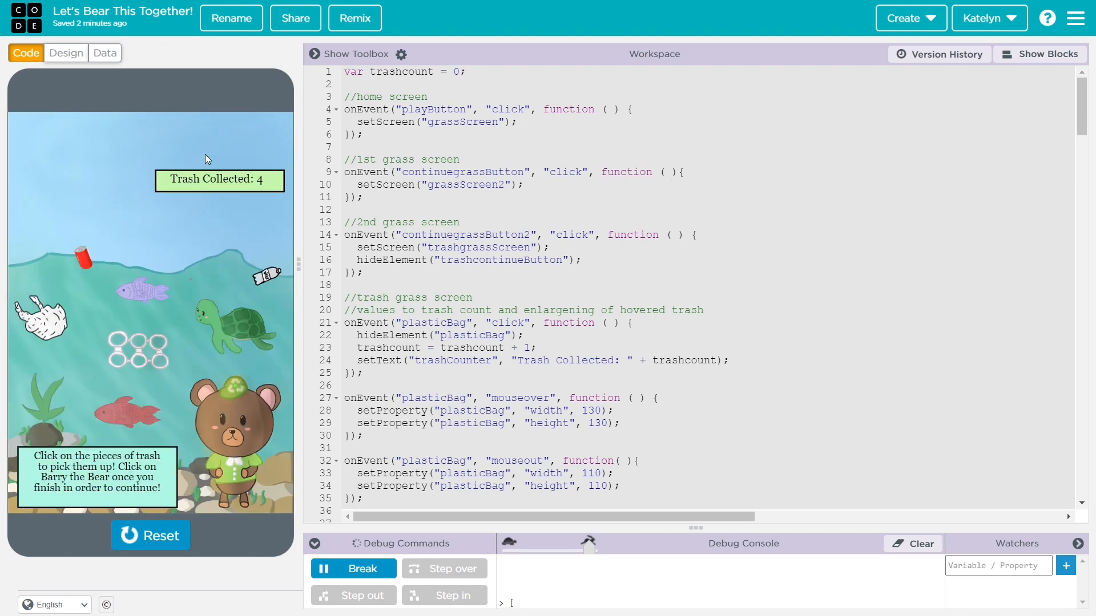
Step: Stop the running app and scroll back into the code
{"action": "left_click", "coordinate": [150, 535]}
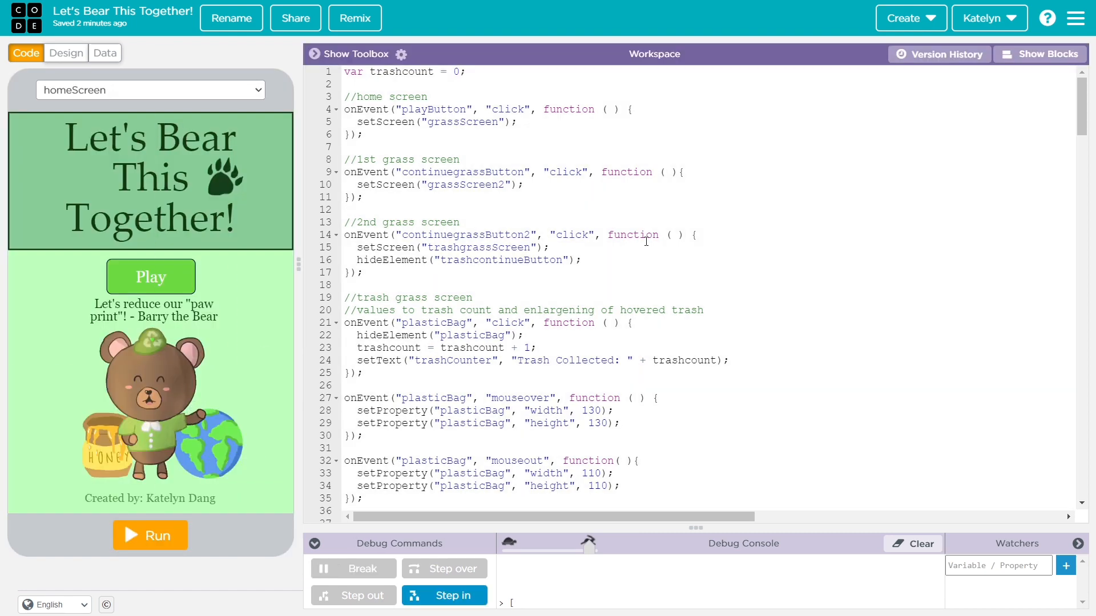
{"action": "scroll", "scroll_direction": "down", "scroll_amount": 3}
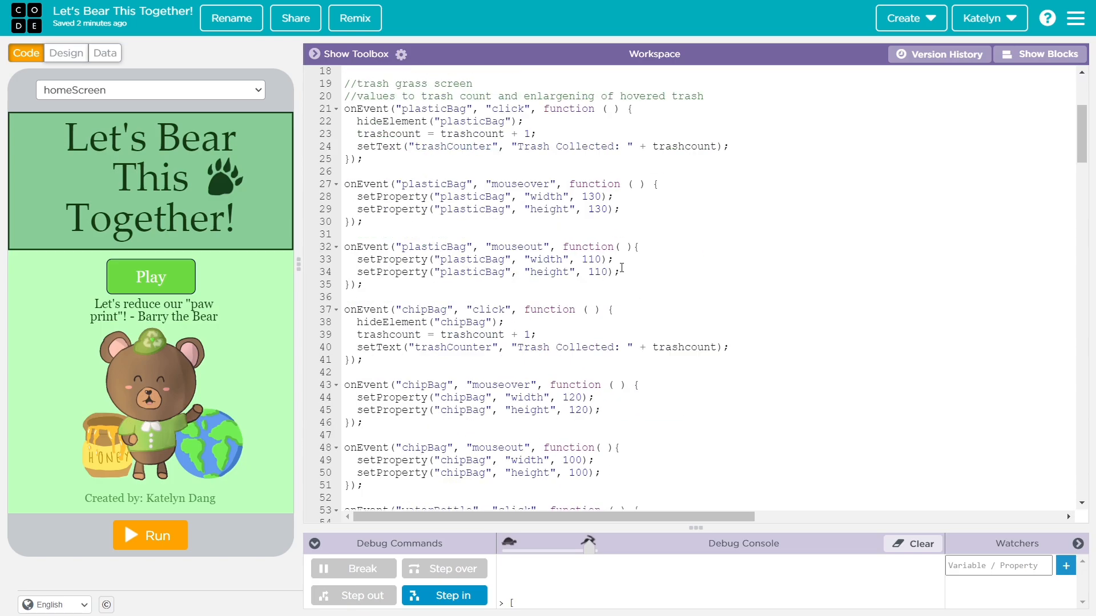